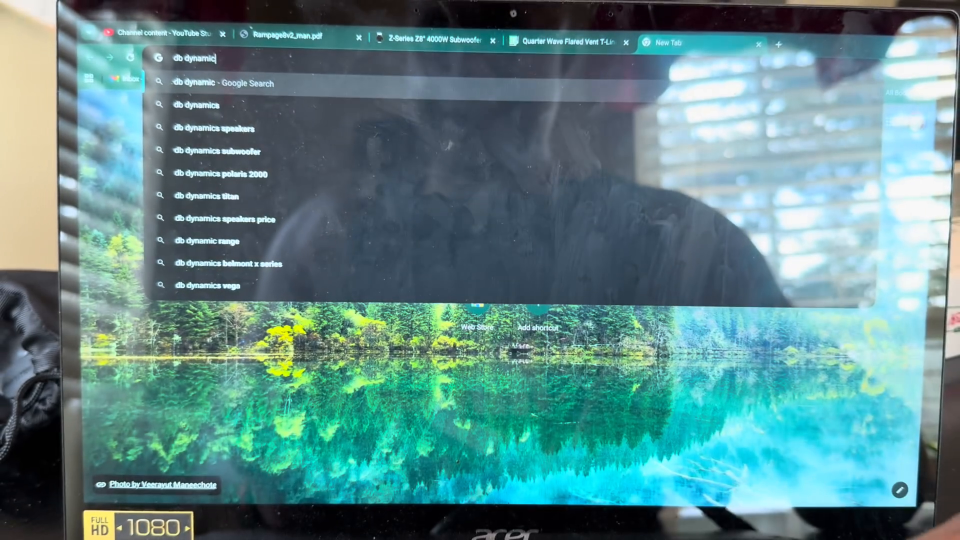
# Step: Search Google for 'db dynamic audio' and open the DB DYNAMIX AUDIO home page result
pyautogui.write('audio')
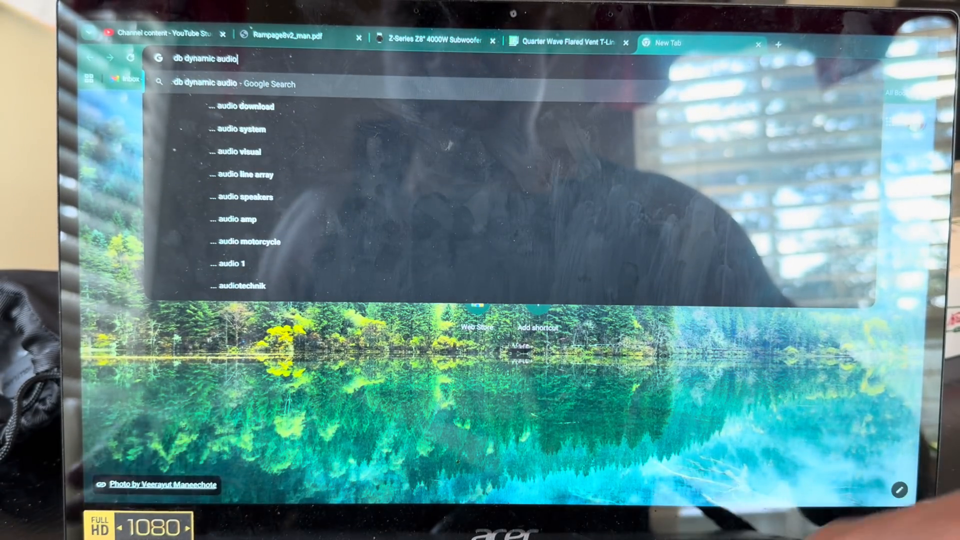
pyautogui.press('Return')
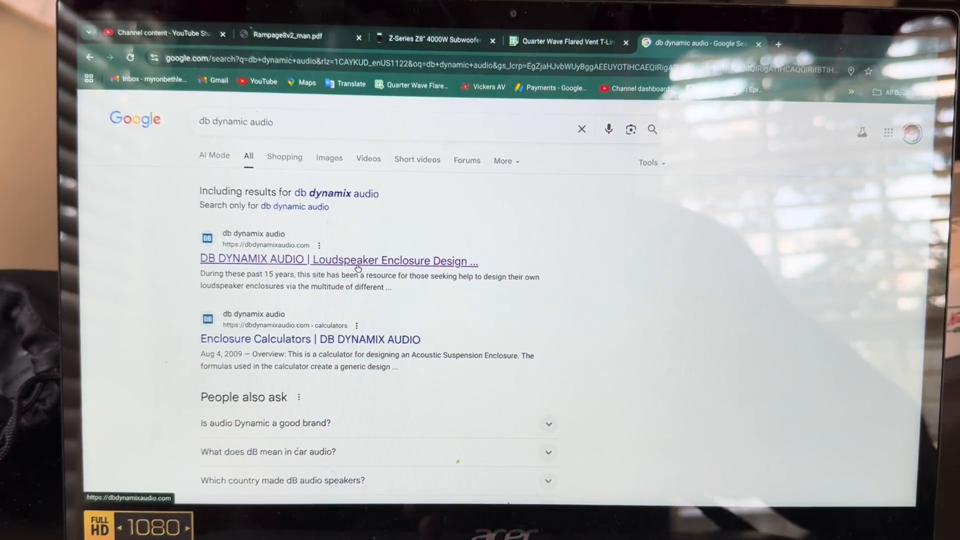
pyautogui.click(338, 260)
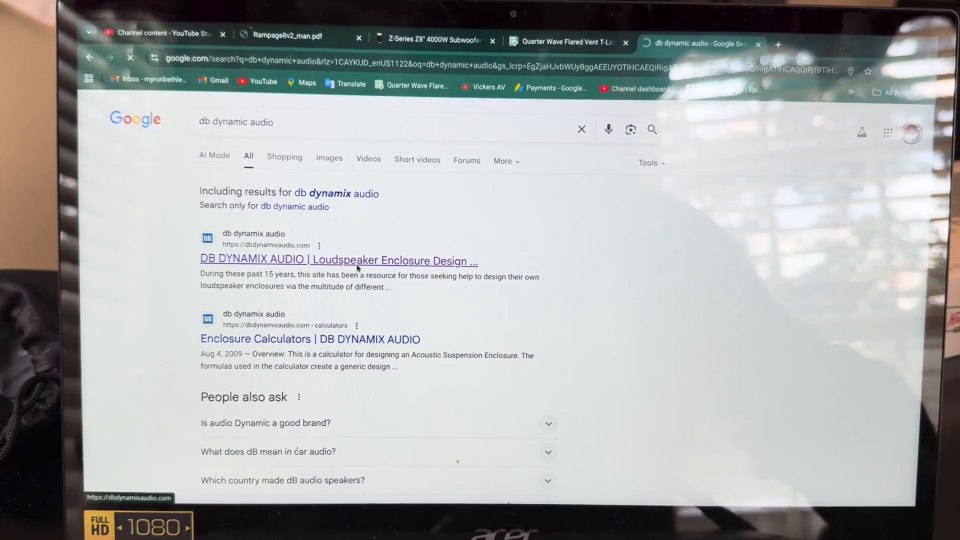
pyautogui.click(338, 259)
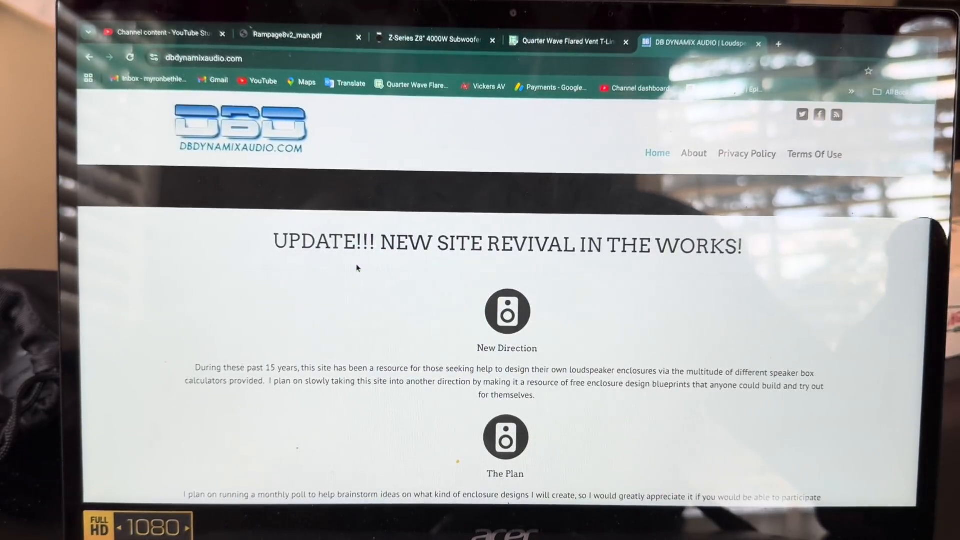
# Step: Scroll to Enclosure Calculators and open the 1/4 Wave Flared Vent T-Line calculator page
pyautogui.scroll(-3)
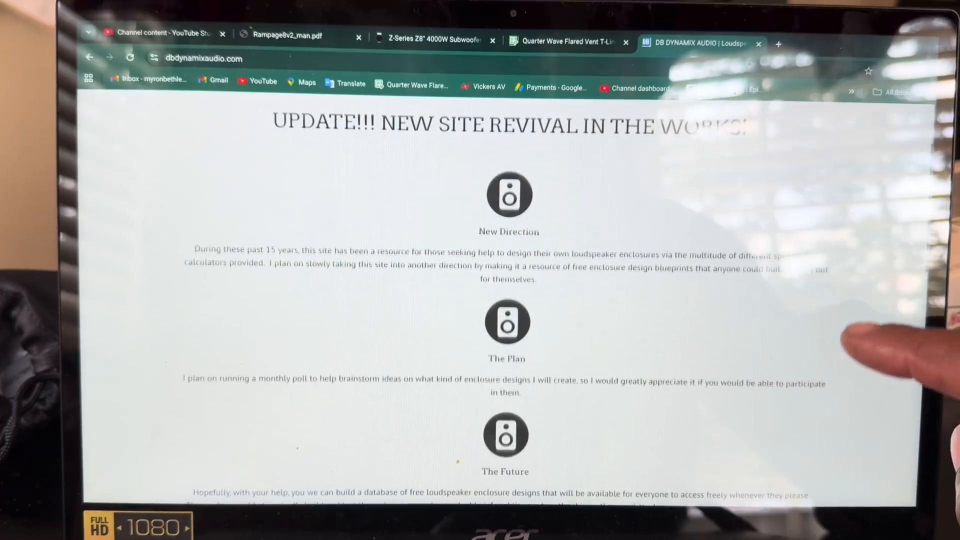
pyautogui.scroll(-3)
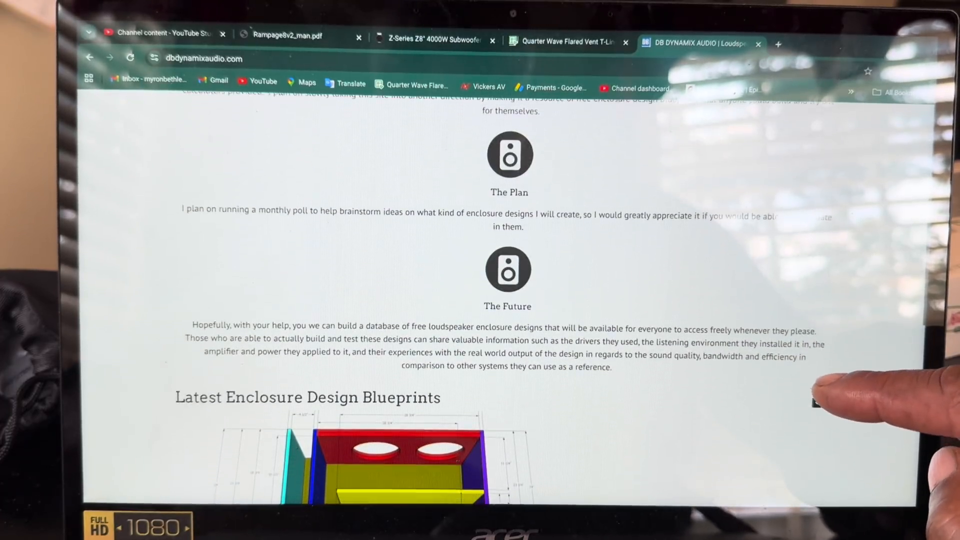
pyautogui.scroll(3)
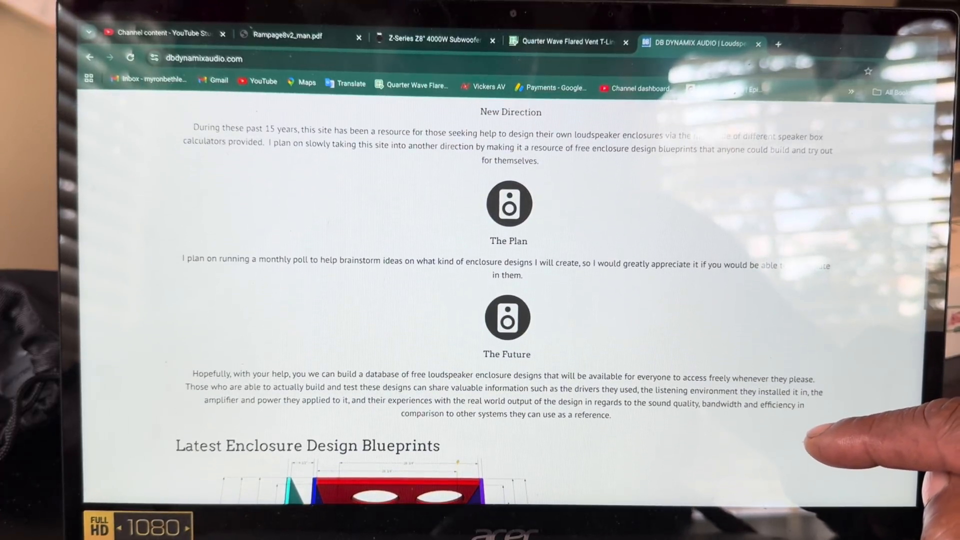
pyautogui.scroll(3)
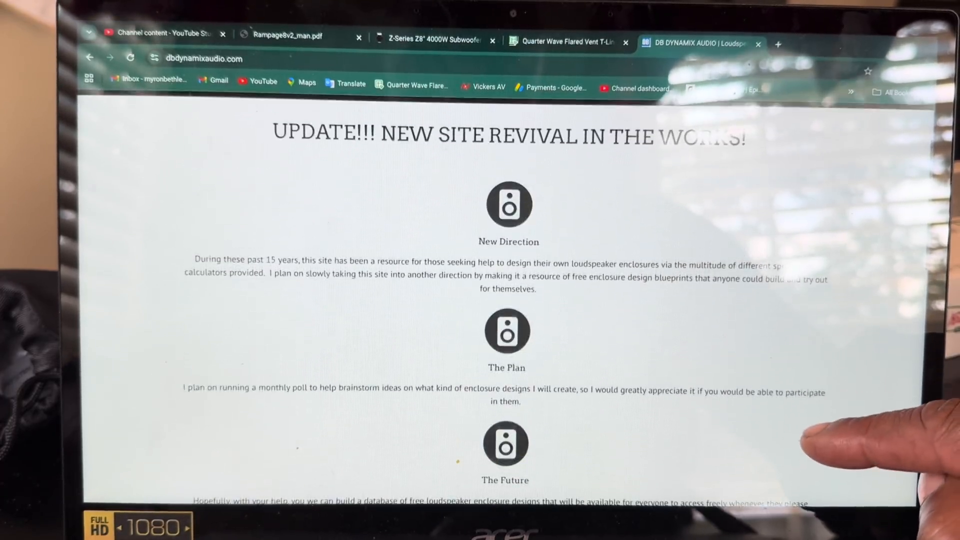
pyautogui.scroll(-3)
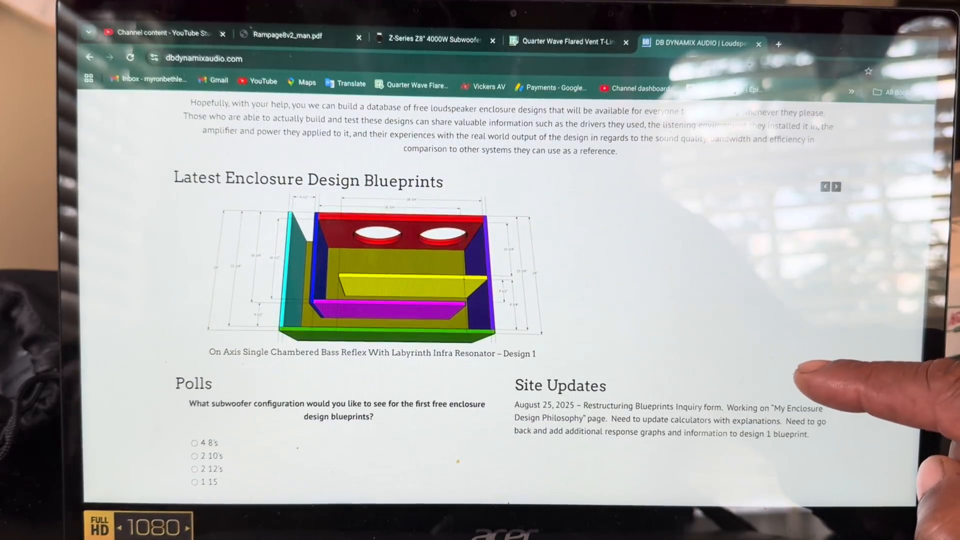
pyautogui.scroll(-3)
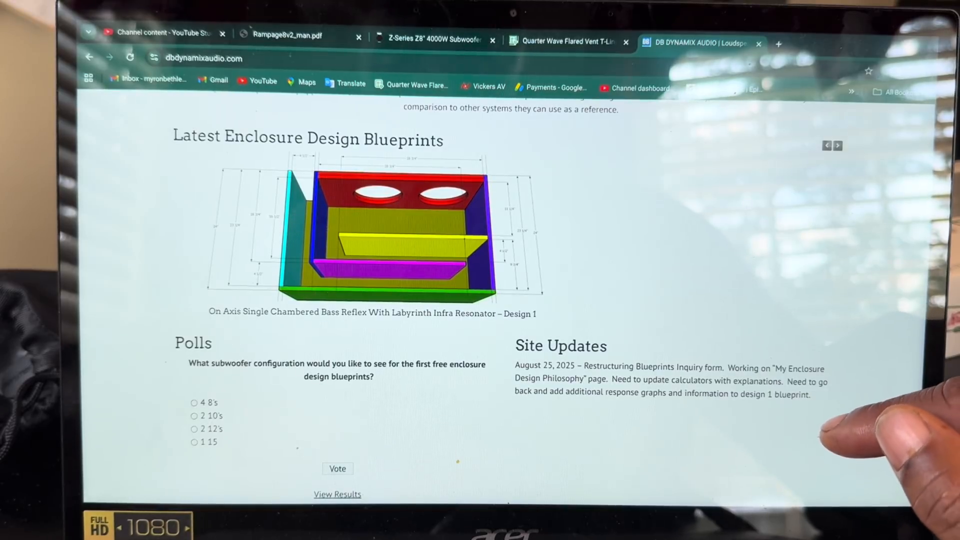
pyautogui.scroll(-3)
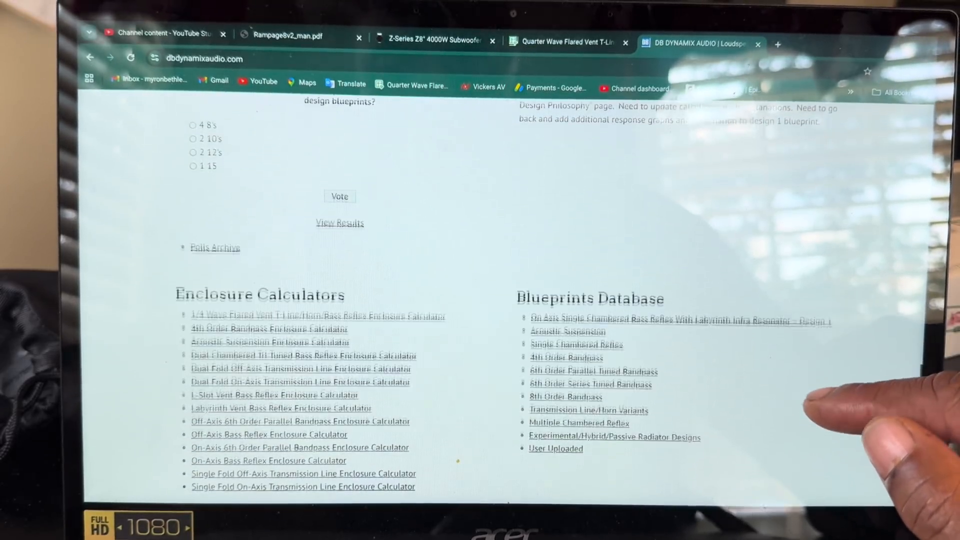
pyautogui.scroll(-3)
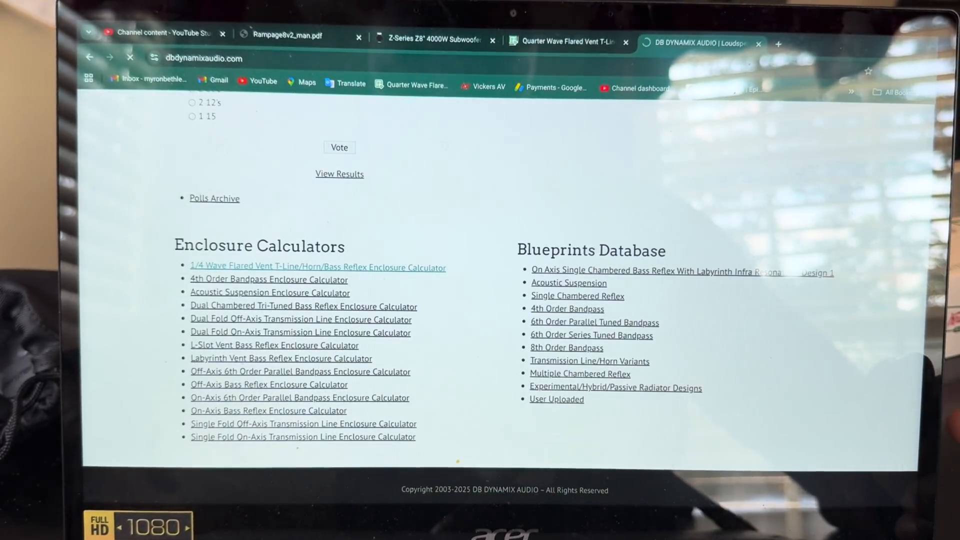
pyautogui.click(317, 266)
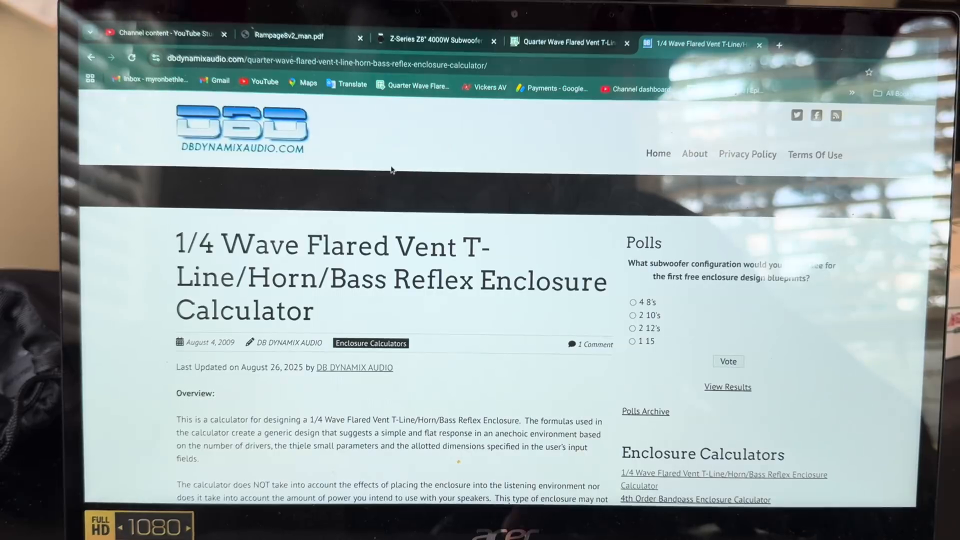
# Step: Vote for 4 8's in the subwoofer poll and view the results with 31 total voters
pyautogui.click(632, 303)
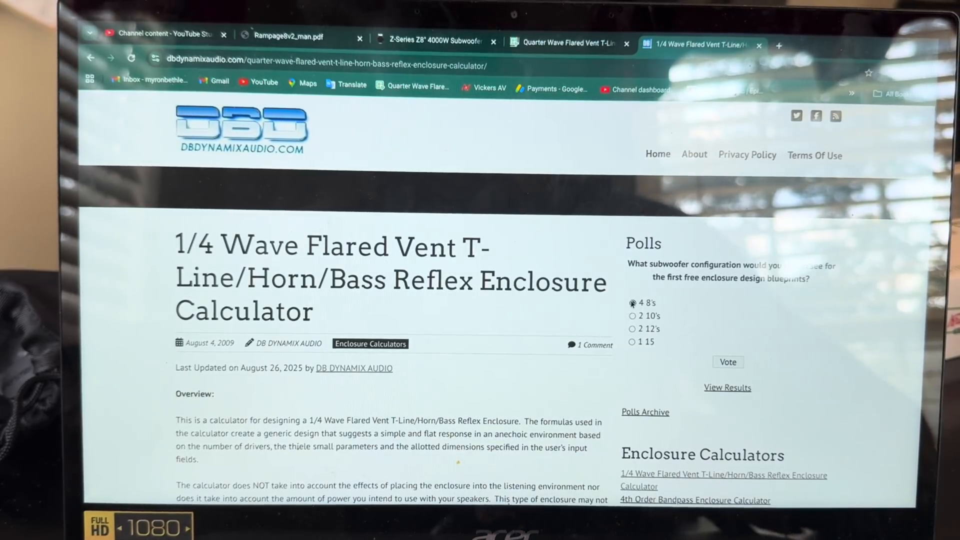
pyautogui.click(726, 362)
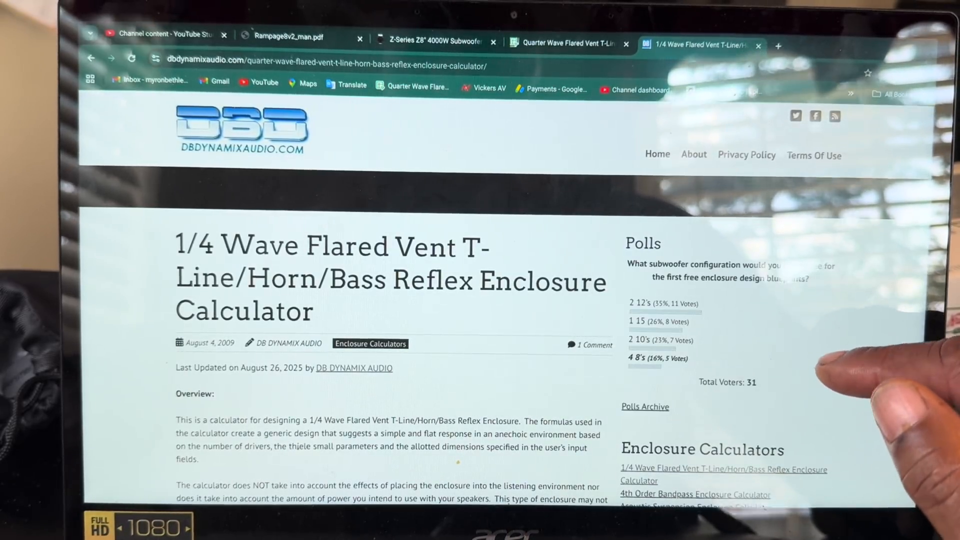
pyautogui.scroll(-3)
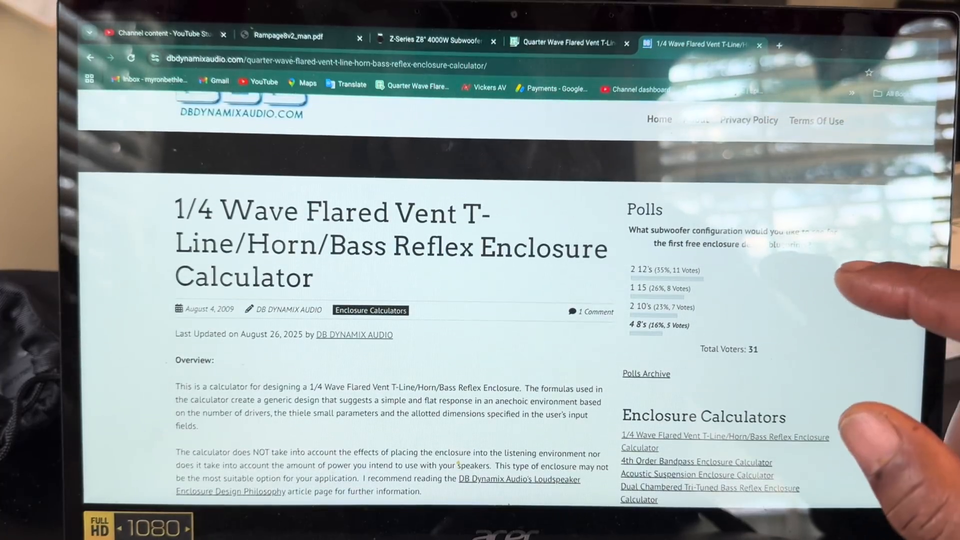
pyautogui.scroll(-3)
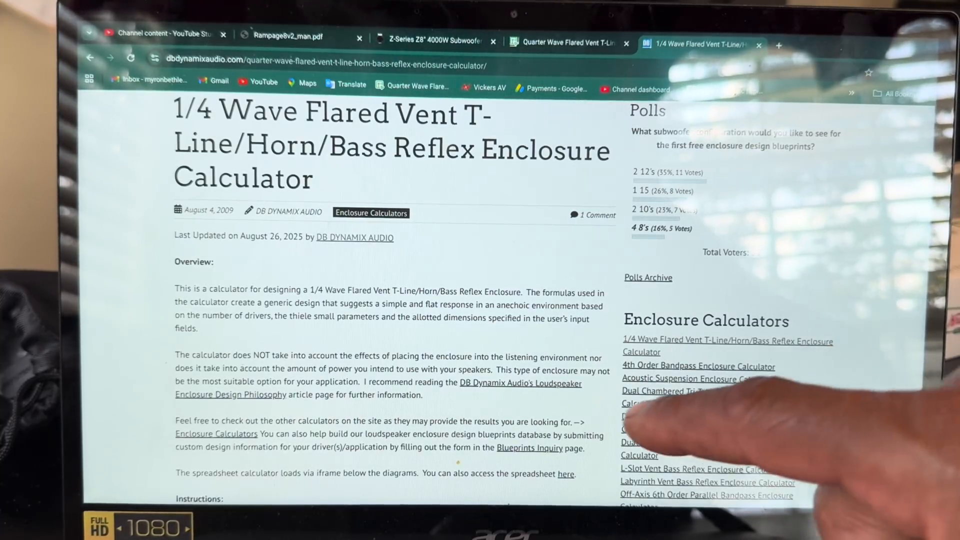
# Step: Scroll past the Instructions, Hint and diagrams to the embedded Quarter Wave Flared Vent sheet
pyautogui.scroll(-3)
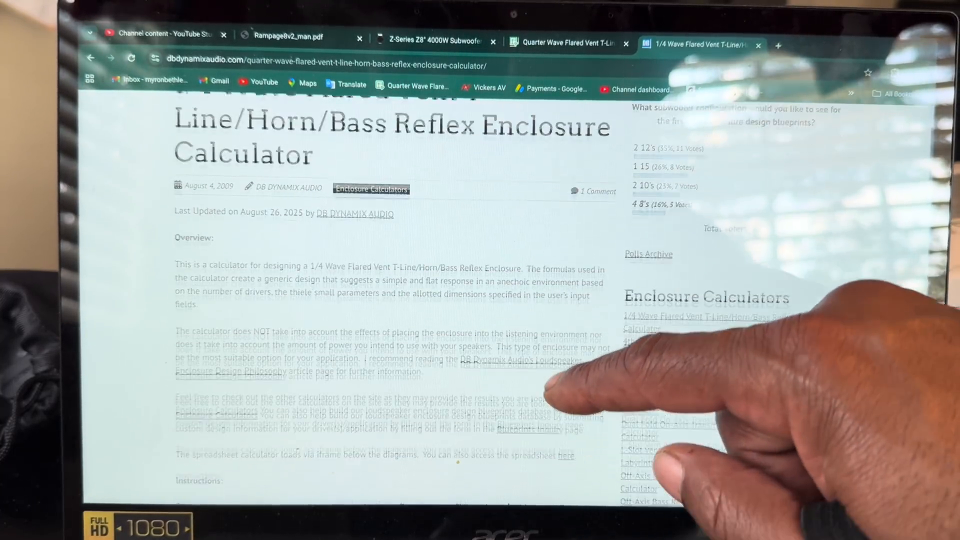
pyautogui.scroll(-3)
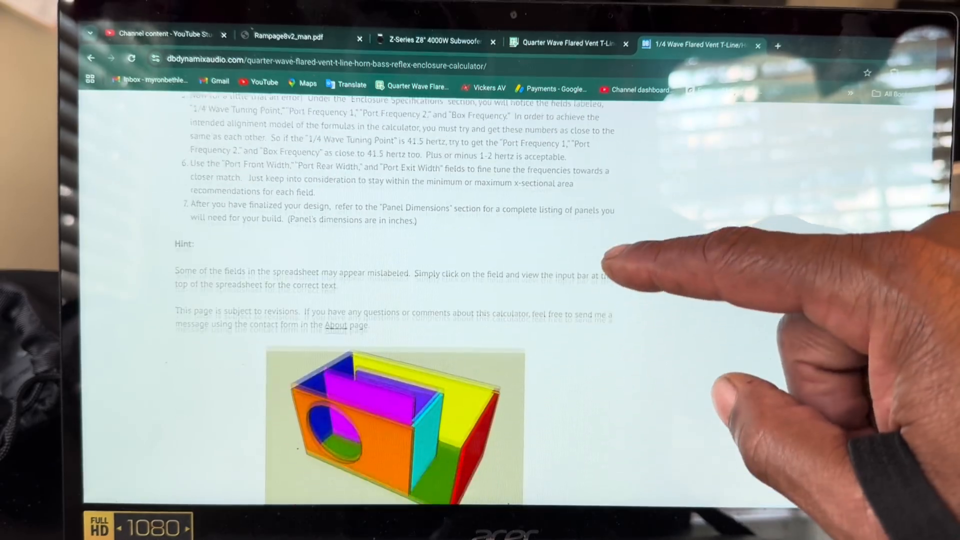
pyautogui.scroll(-3)
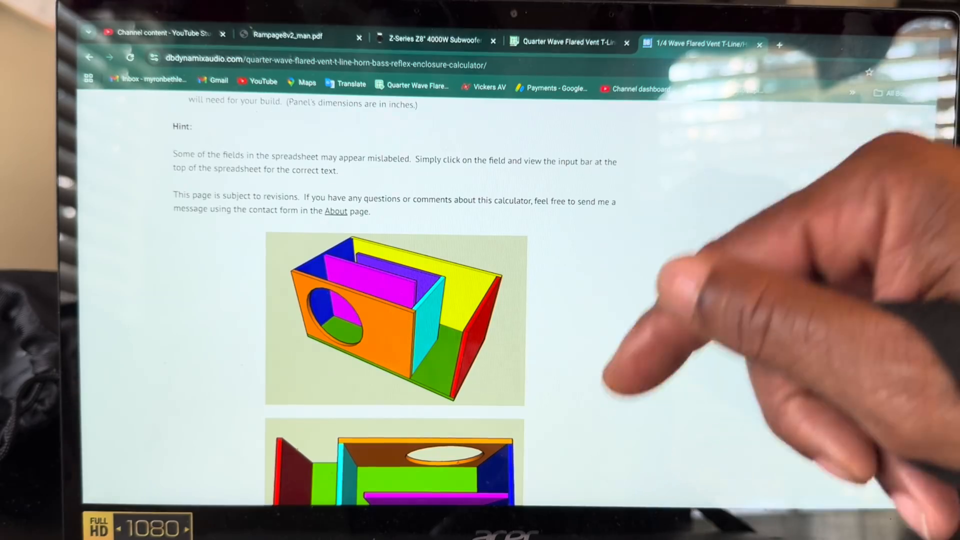
pyautogui.scroll(-3)
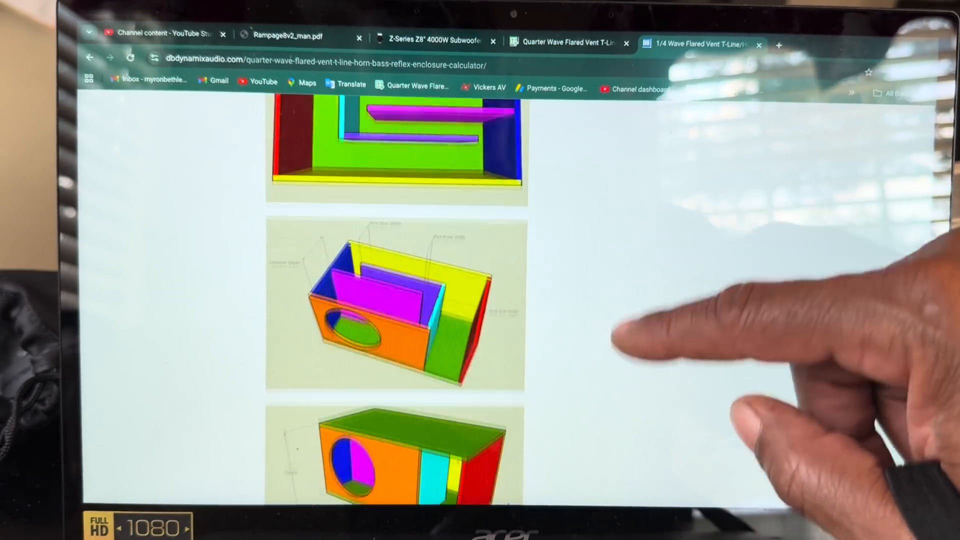
pyautogui.scroll(-3)
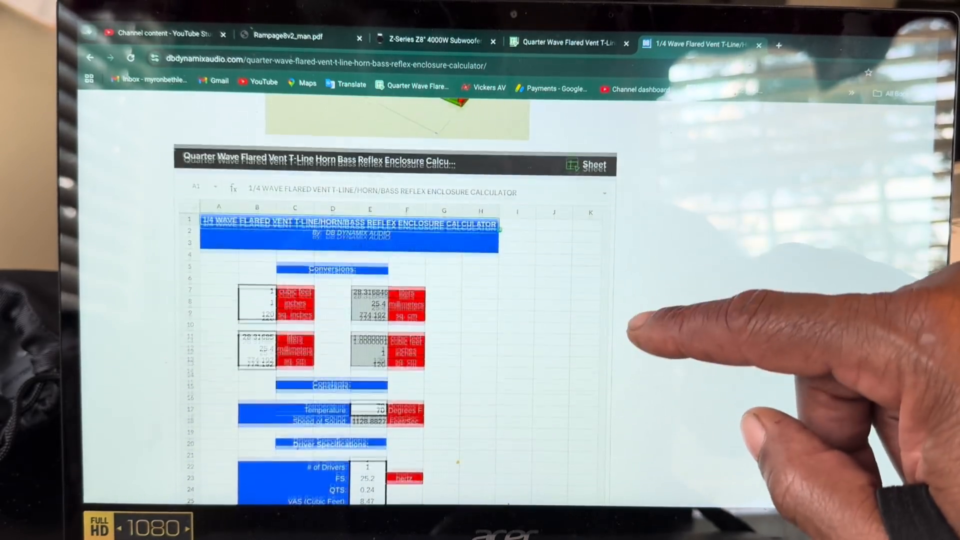
# Step: Open the embedded calculator as a standalone Zoho Sheet showing 2 drivers, FS 36, QTS 0.44, SD 32
pyautogui.scroll(3)
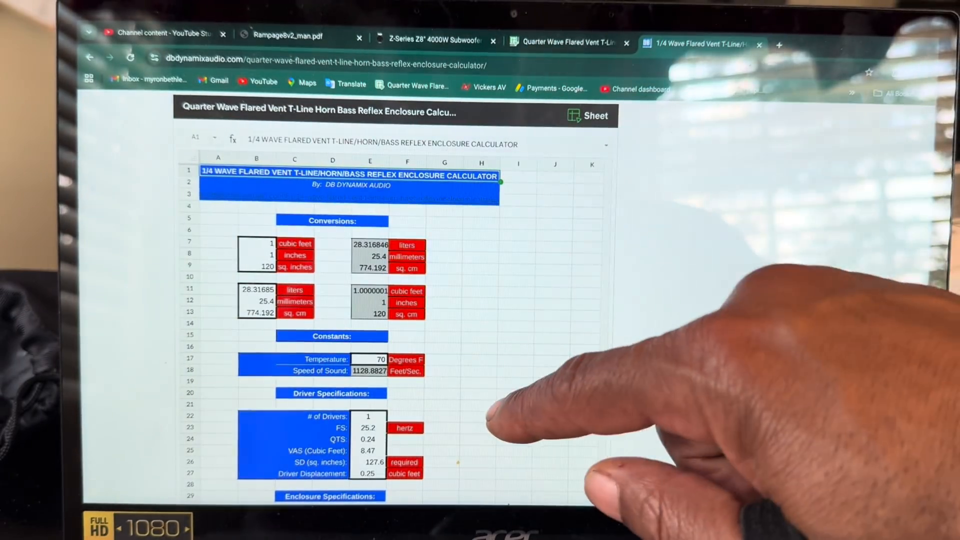
pyautogui.scroll(-3)
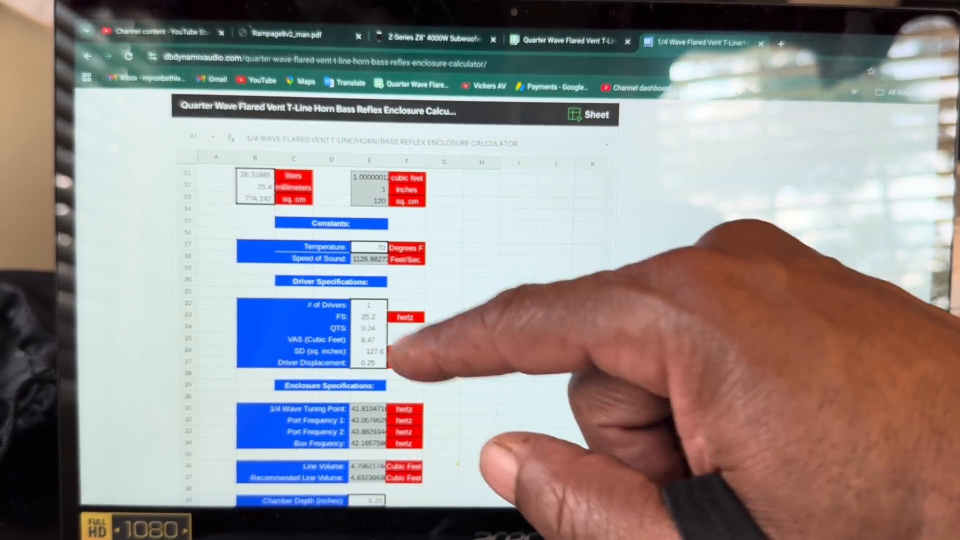
pyautogui.click(368, 362)
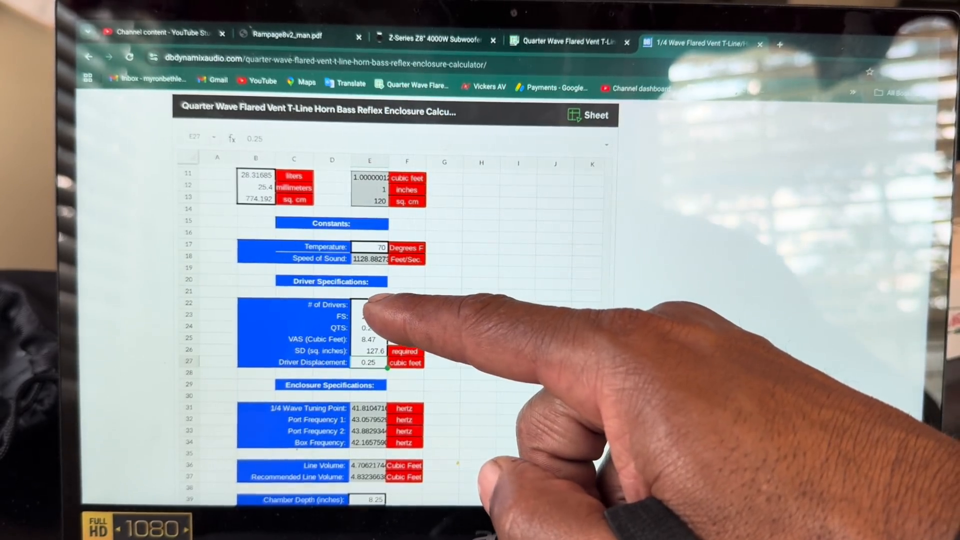
pyautogui.scroll(-3)
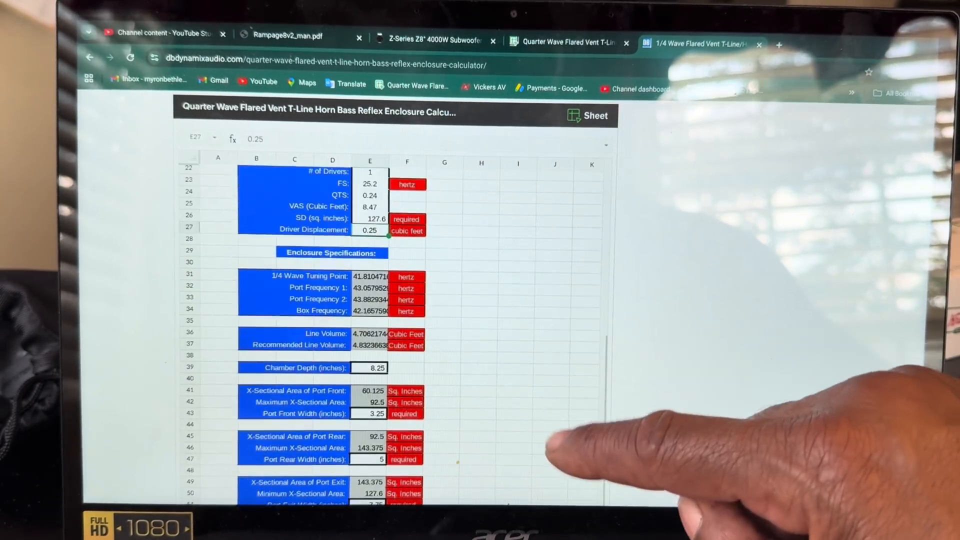
pyautogui.scroll(-3)
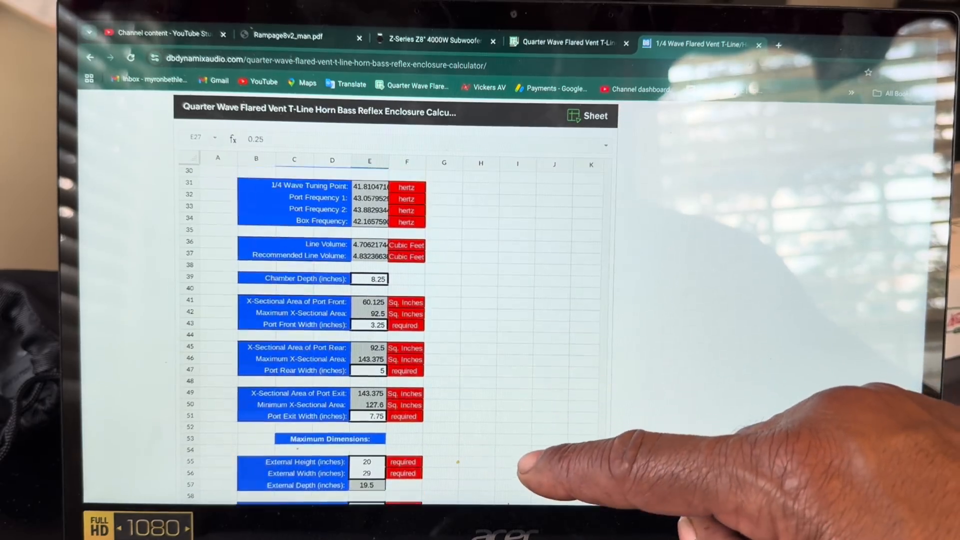
pyautogui.scroll(-3)
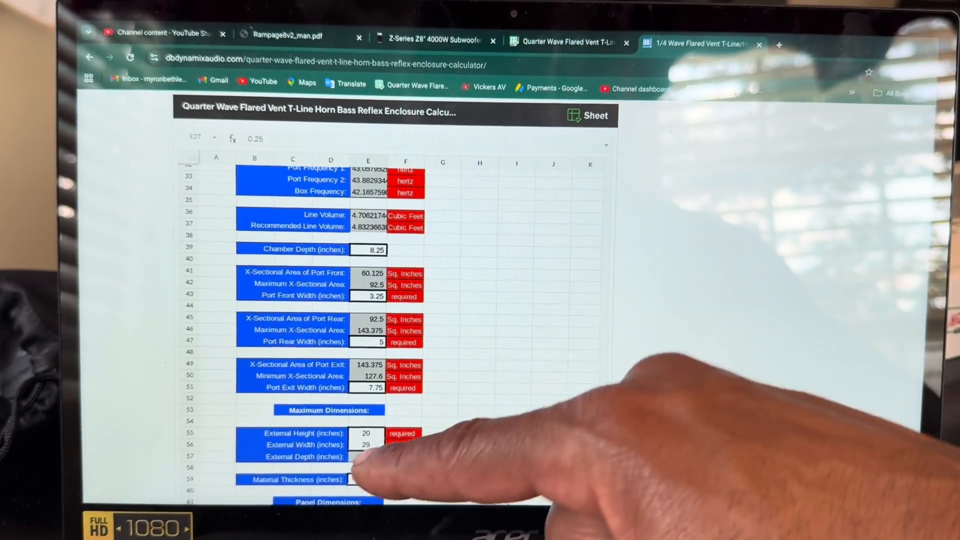
pyautogui.scroll(3)
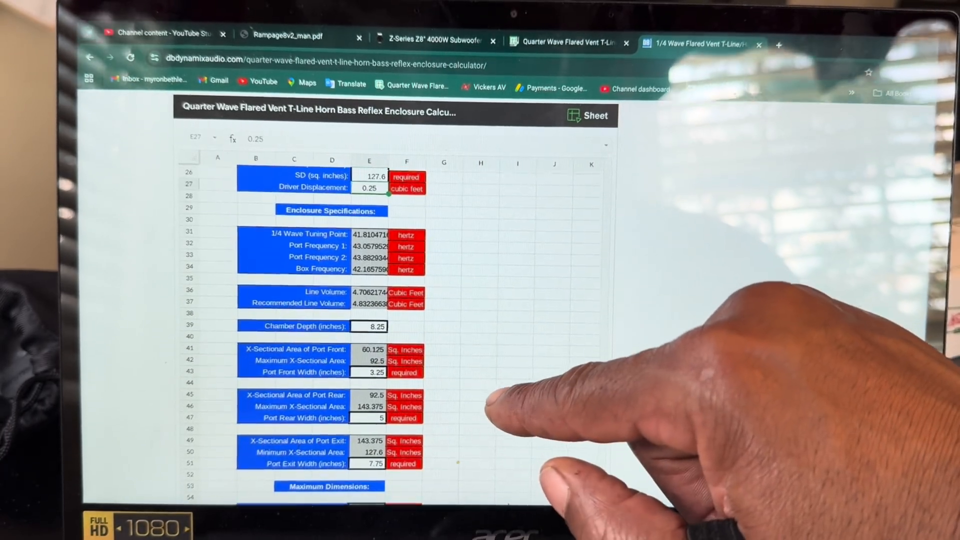
pyautogui.scroll(-3)
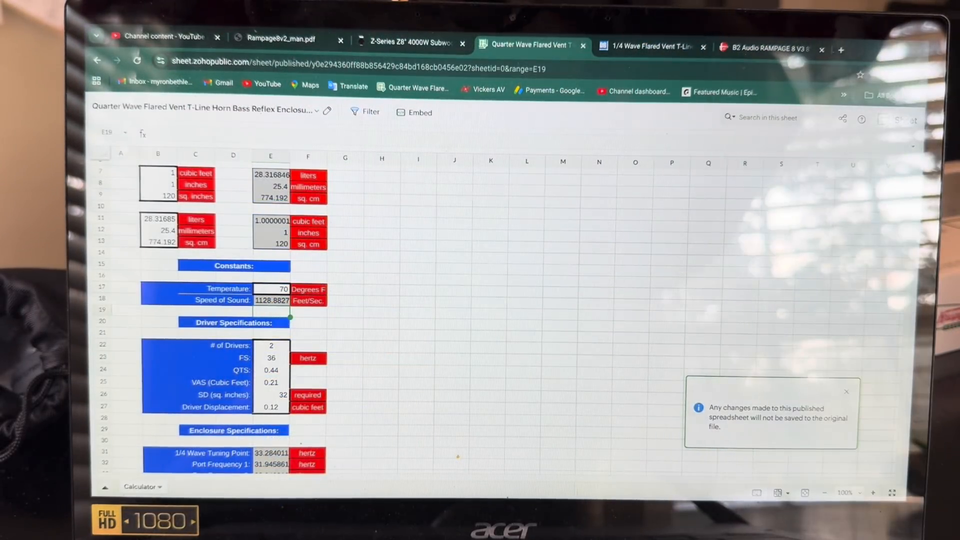
pyautogui.click(282, 38)
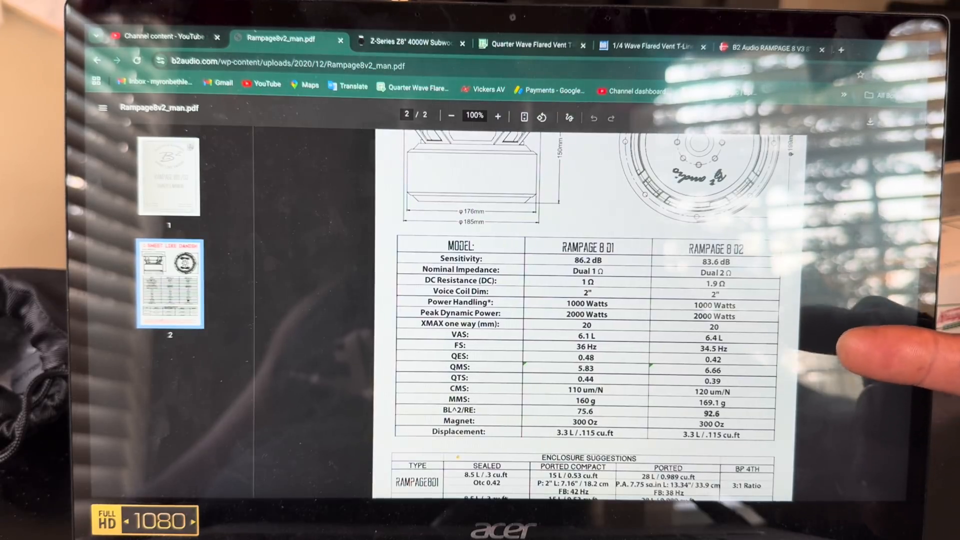
pyautogui.moveTo(905, 367)
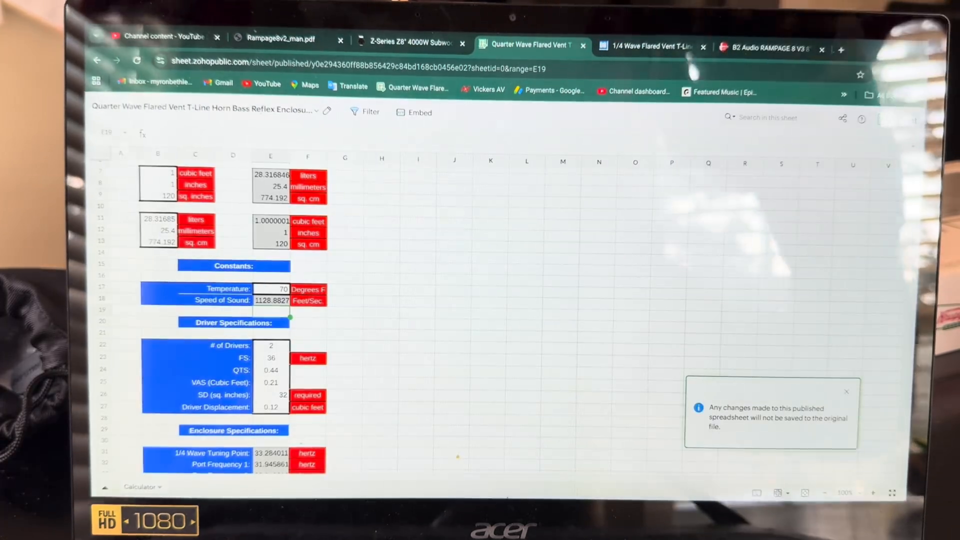
pyautogui.click(646, 46)
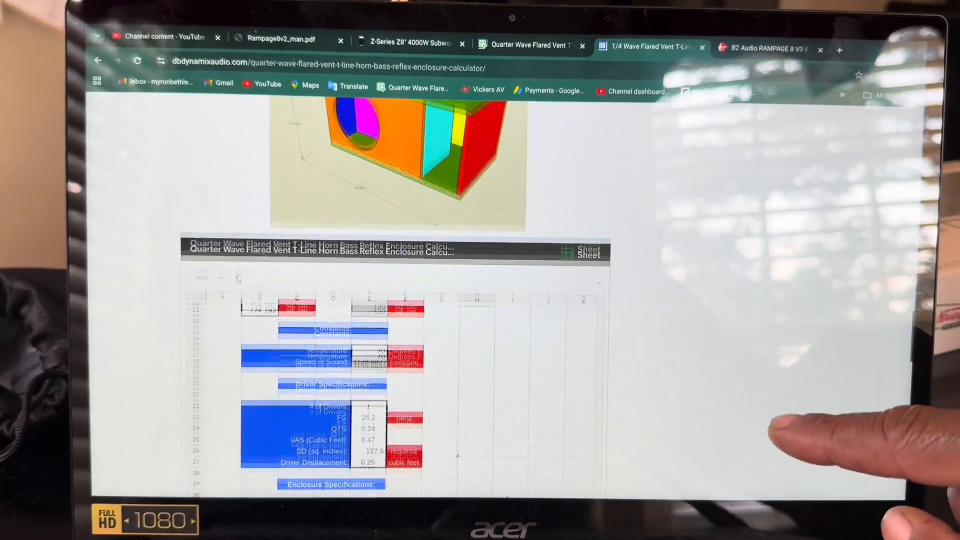
pyautogui.scroll(3)
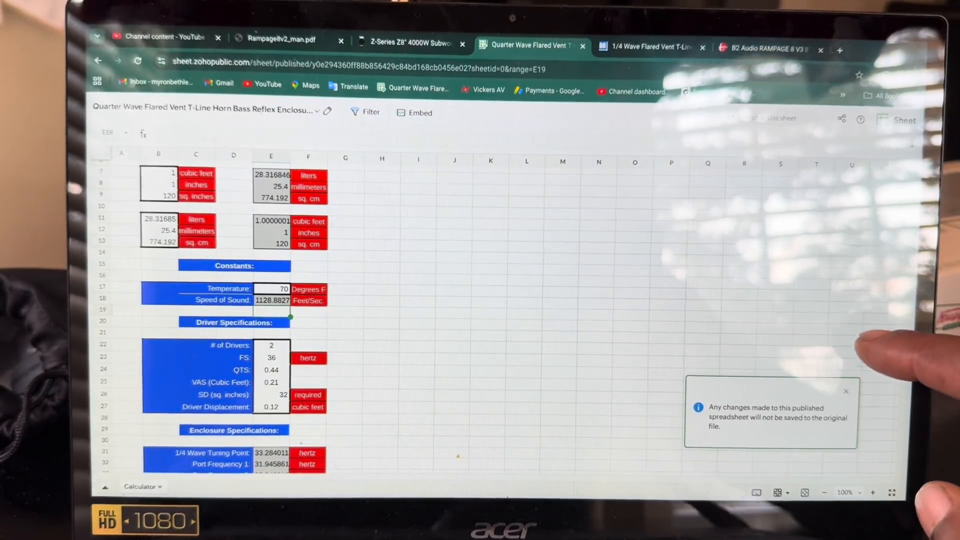
pyautogui.scroll(-3)
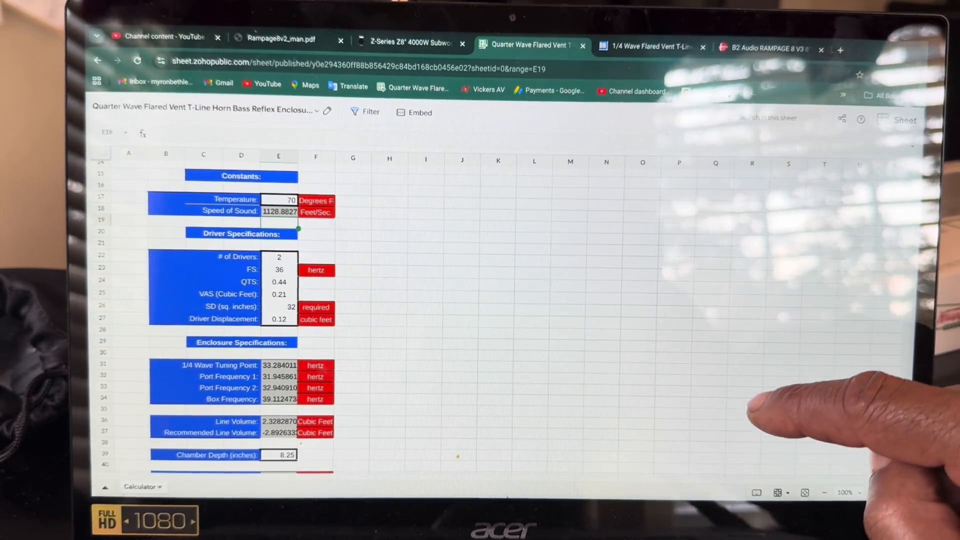
pyautogui.scroll(-3)
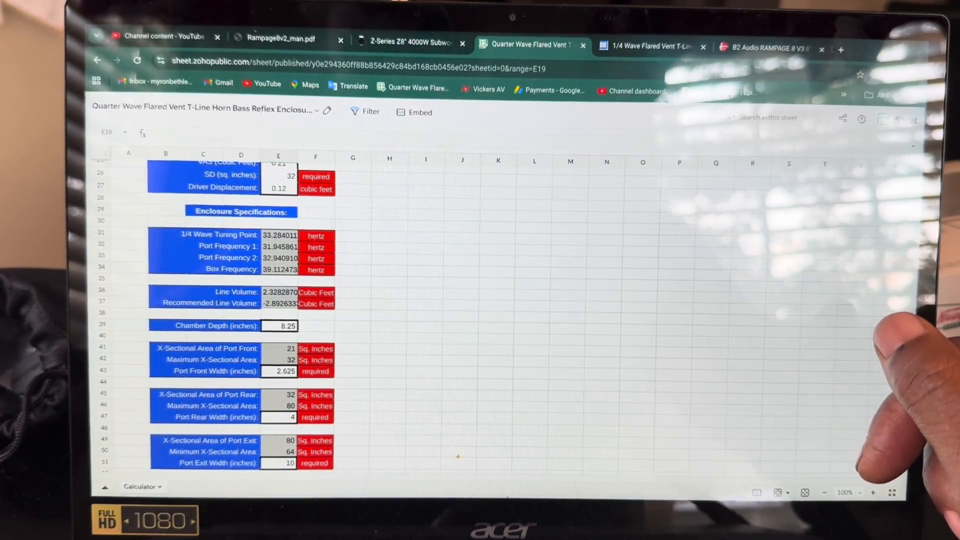
pyautogui.click(646, 48)
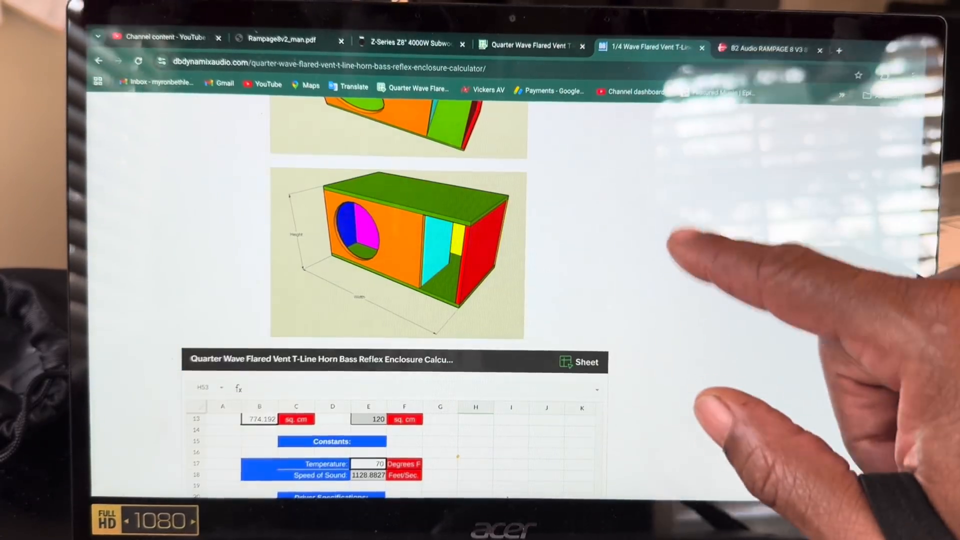
pyautogui.scroll(3)
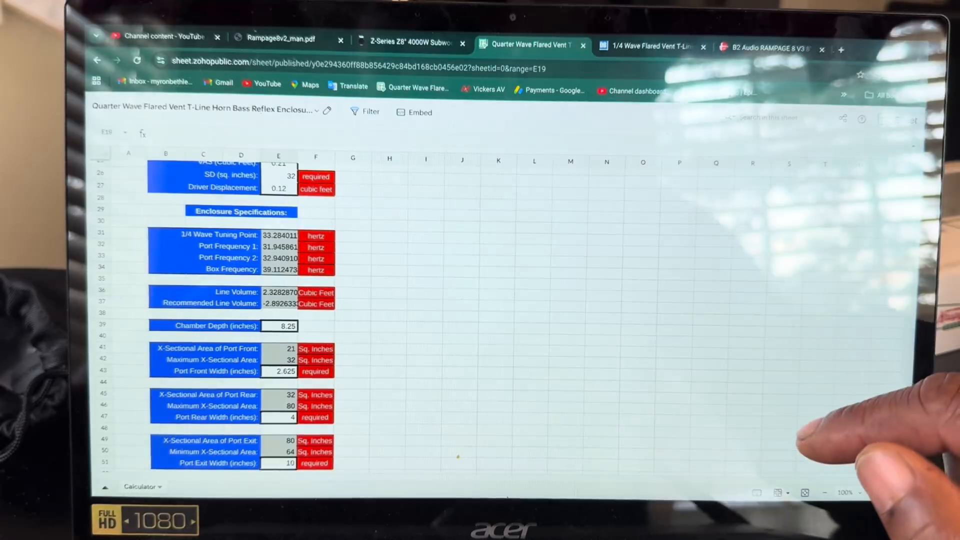
pyautogui.scroll(-3)
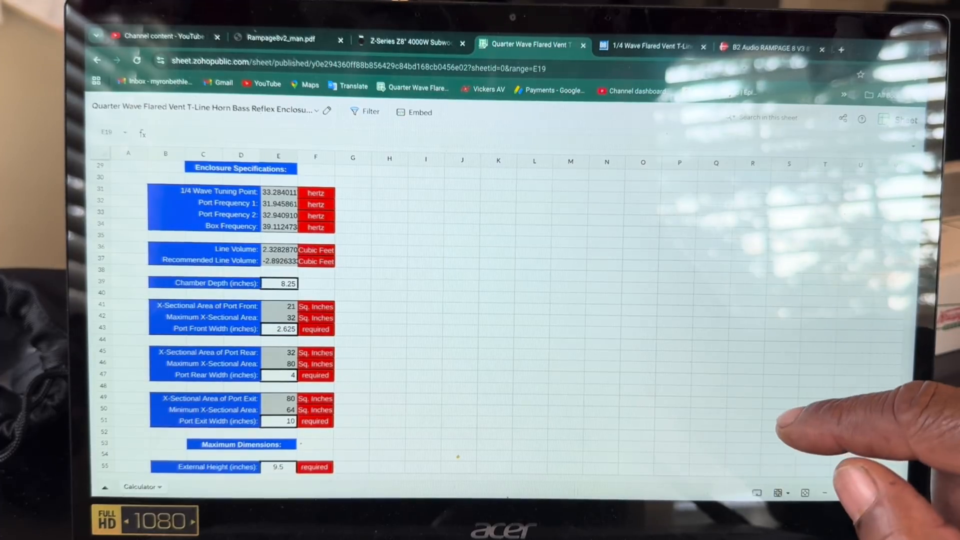
pyautogui.scroll(-3)
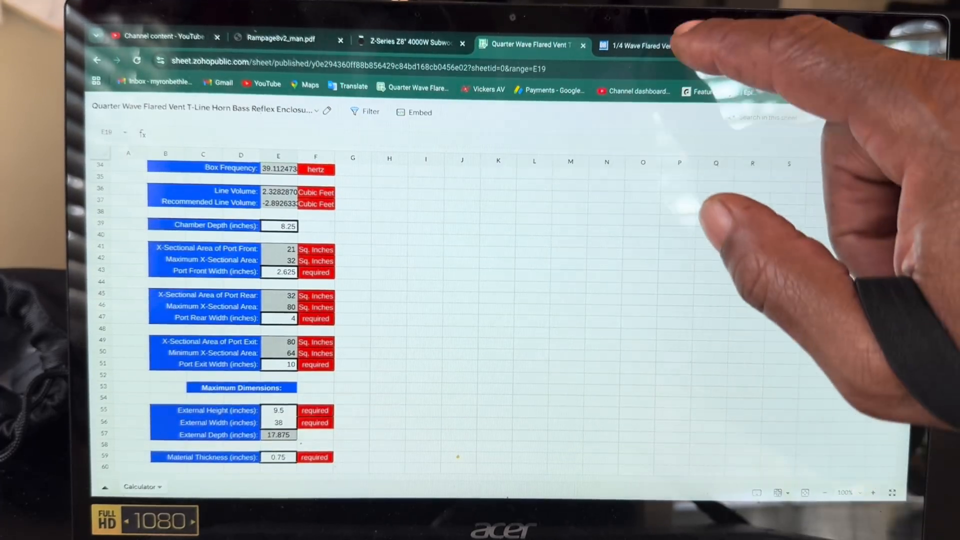
pyautogui.click(649, 45)
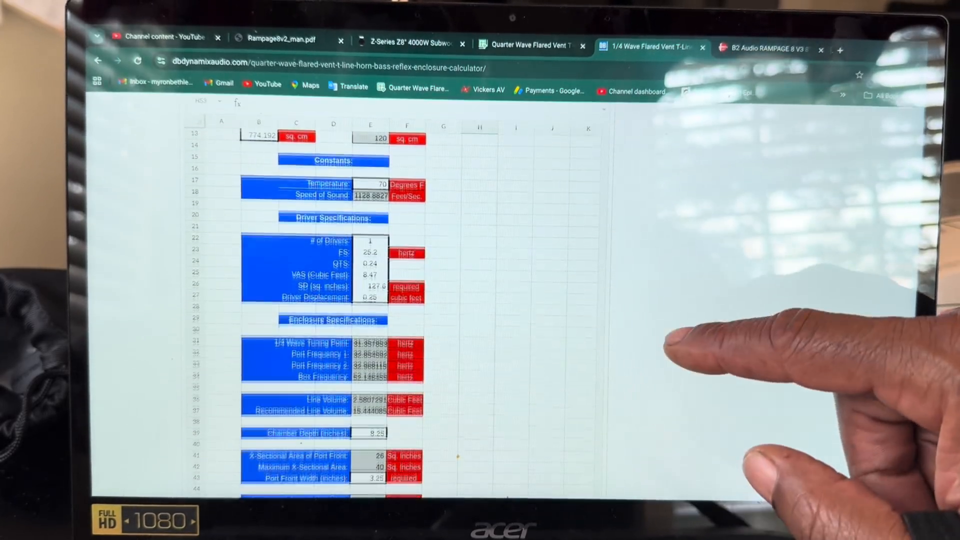
pyautogui.click(529, 44)
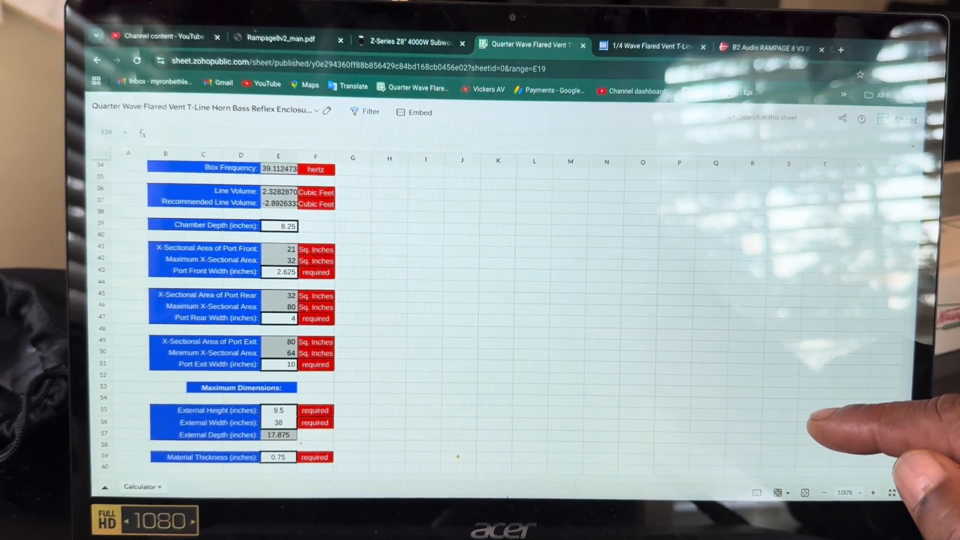
pyautogui.scroll(-3)
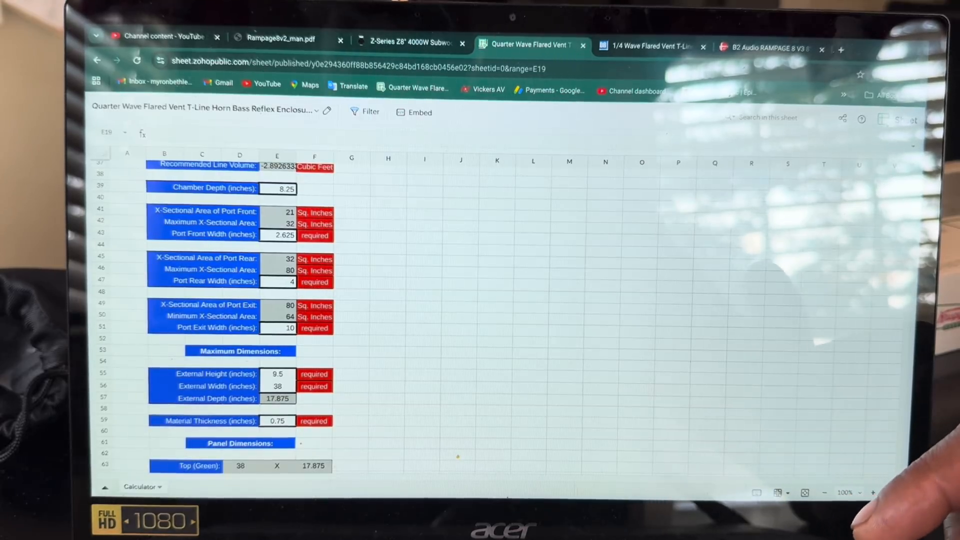
pyautogui.scroll(3)
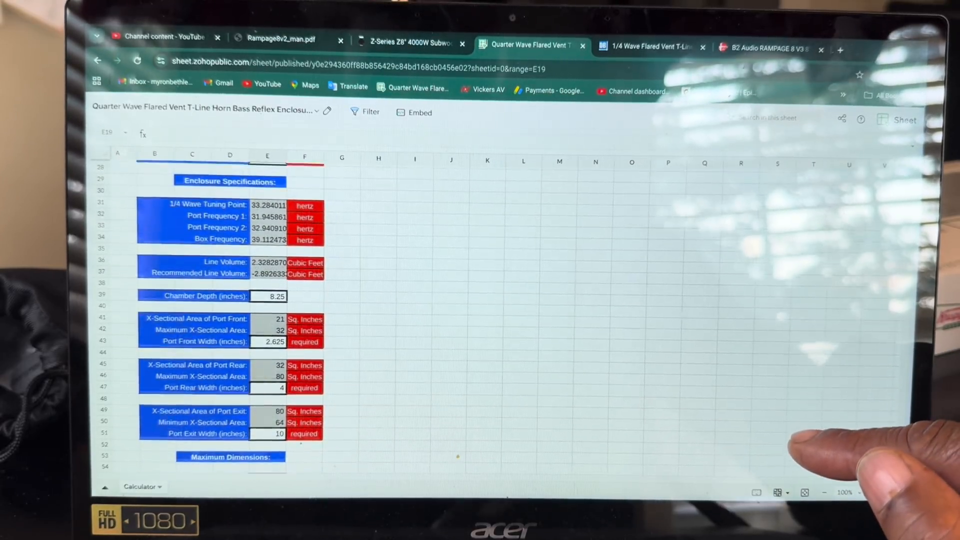
pyautogui.scroll(-3)
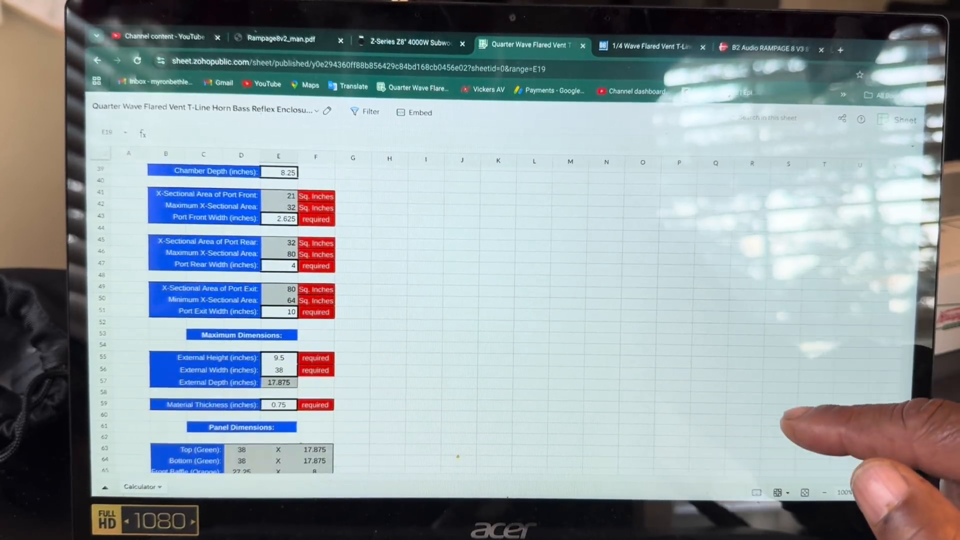
pyautogui.scroll(-3)
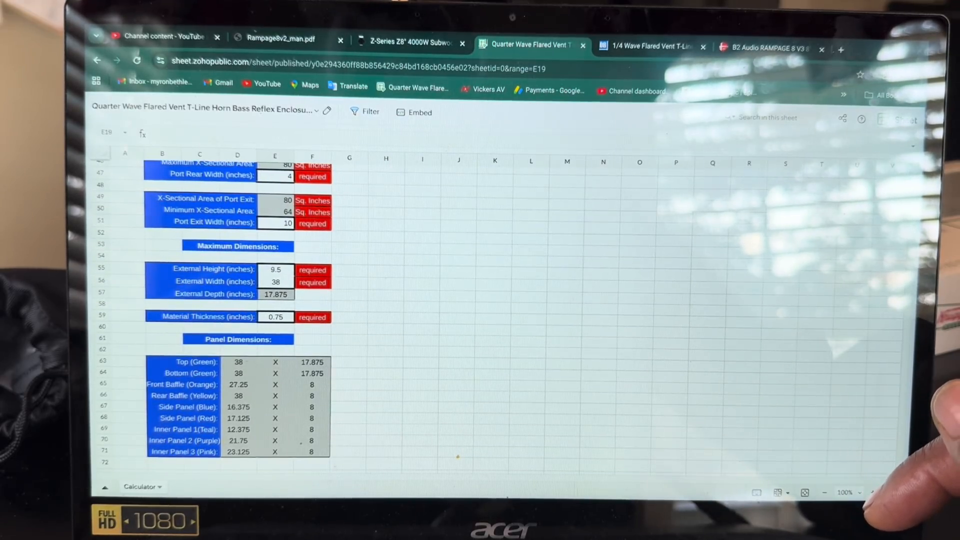
pyautogui.scroll(3)
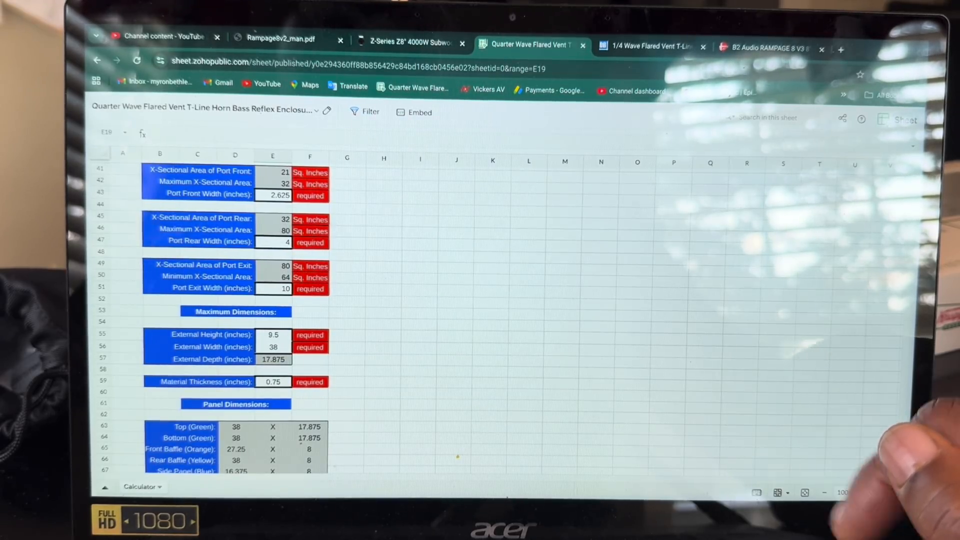
pyautogui.scroll(3)
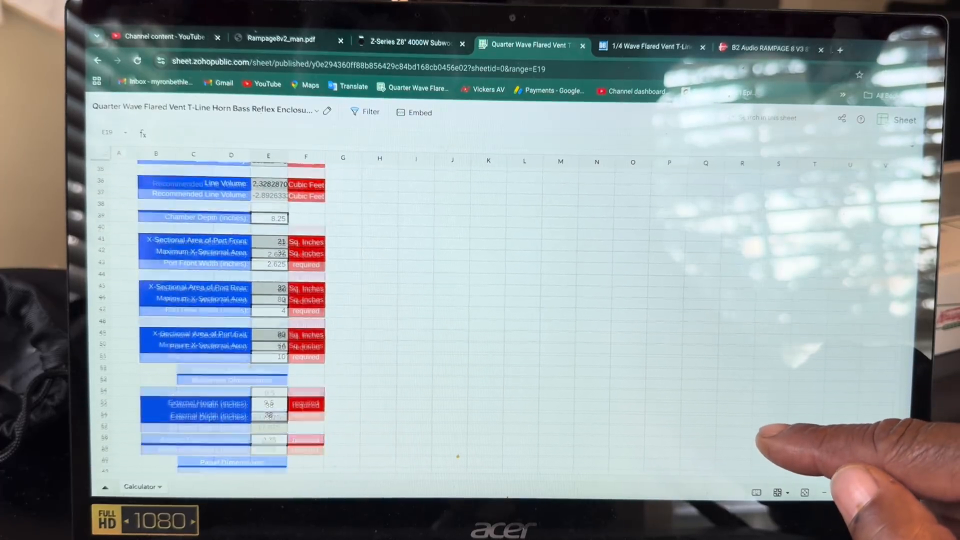
pyautogui.scroll(3)
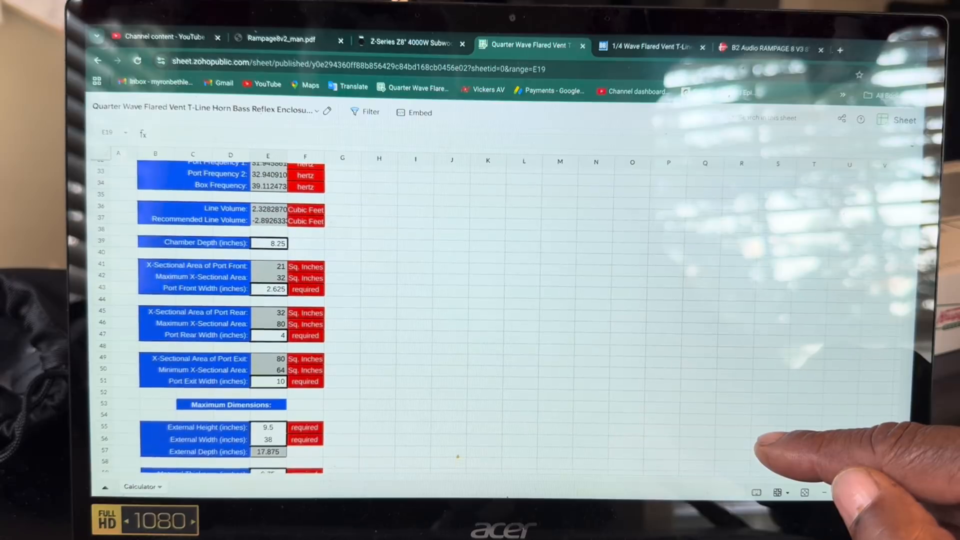
pyautogui.scroll(-3)
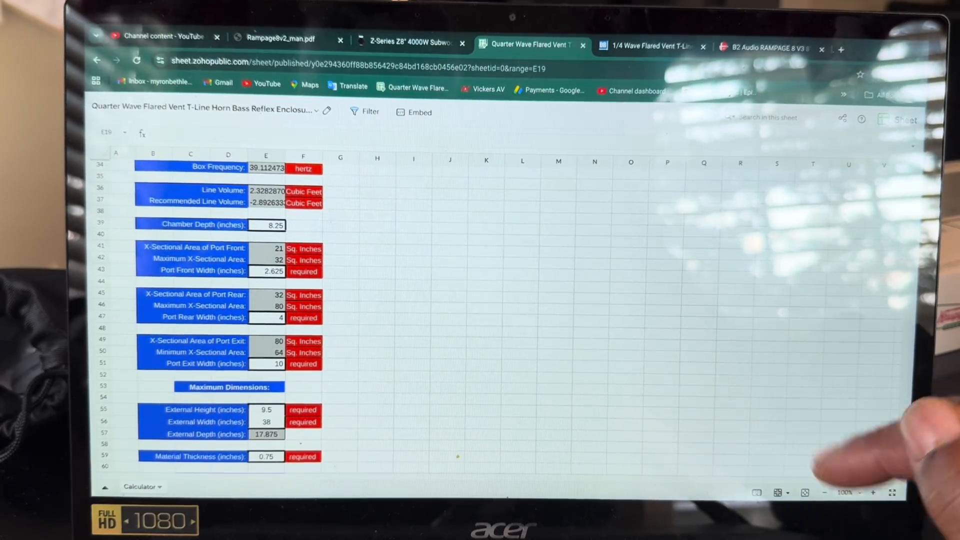
pyautogui.moveTo(869, 428)
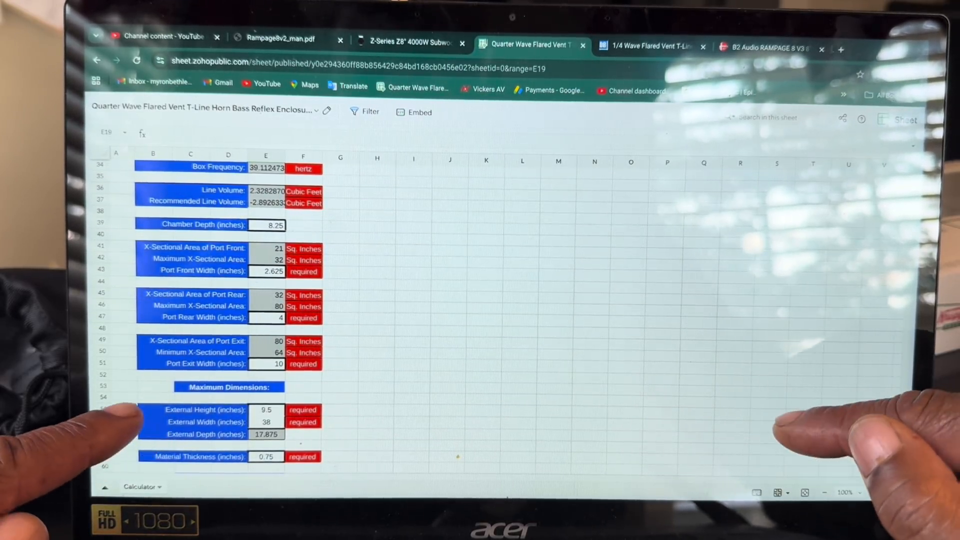
pyautogui.scroll(-3)
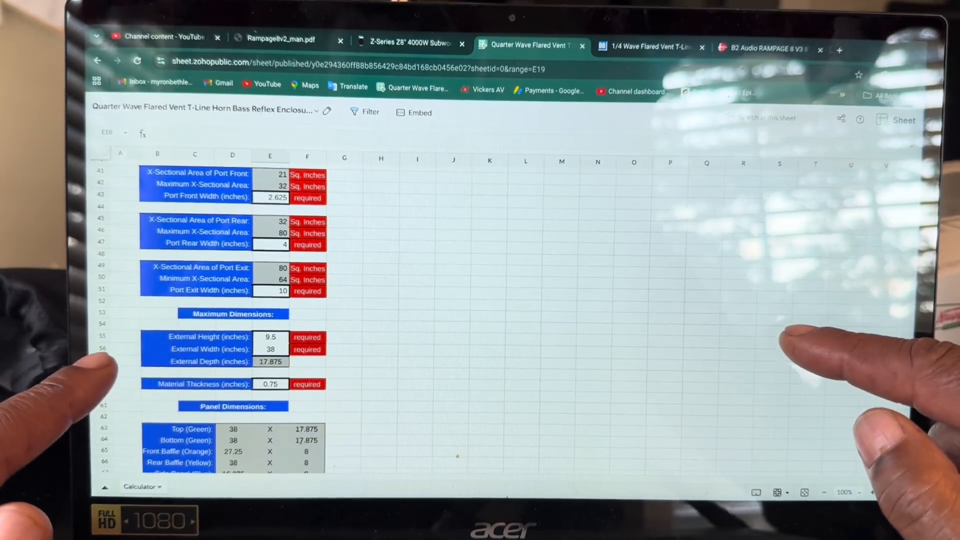
pyautogui.scroll(-3)
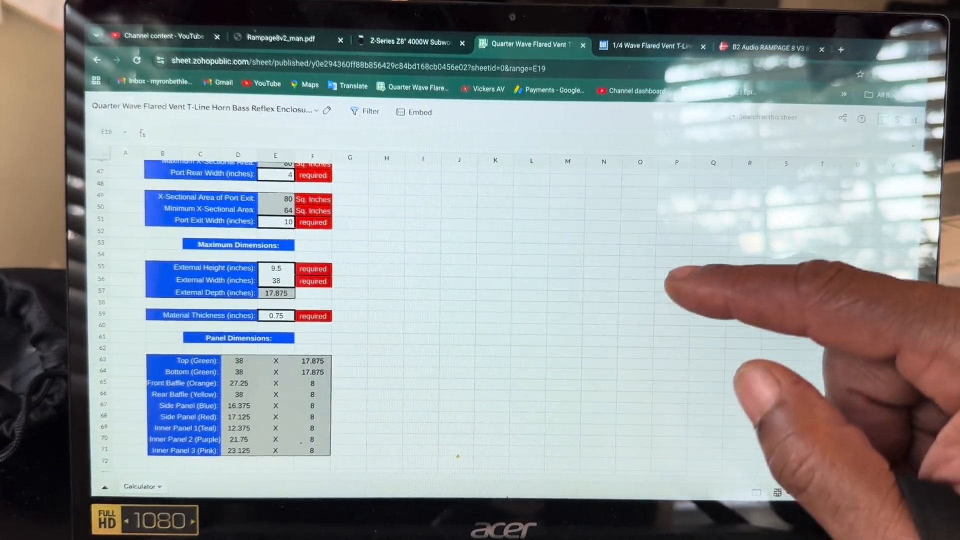
pyautogui.click(648, 47)
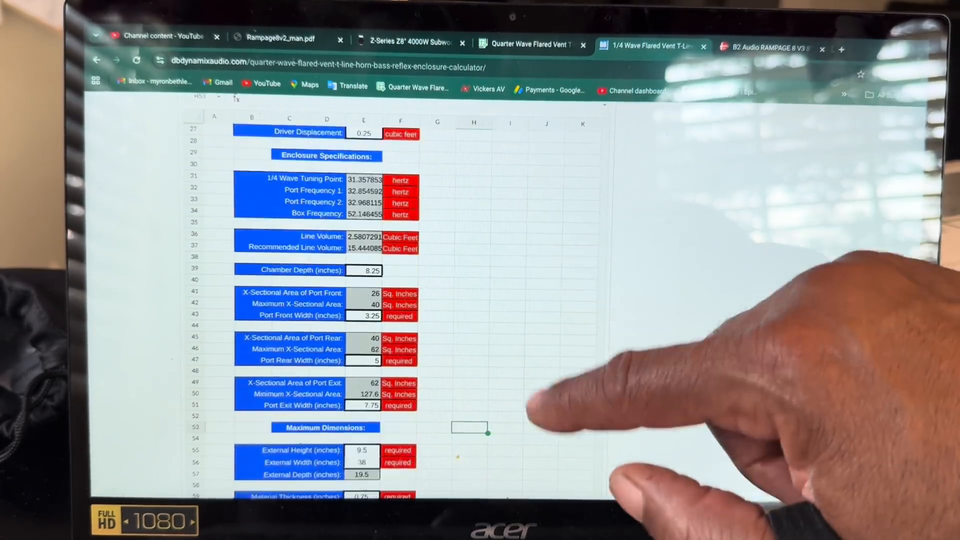
pyautogui.scroll(-3)
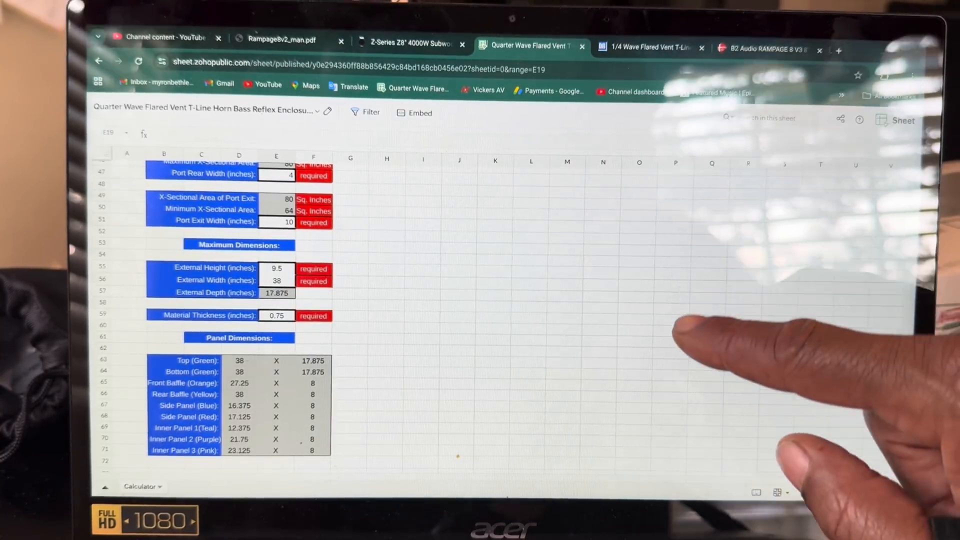
# Step: Scroll through the recalculated Enclosure Specifications for the 40-inch width: 2.466 cu ft, 38.95 Hz
pyautogui.scroll(3)
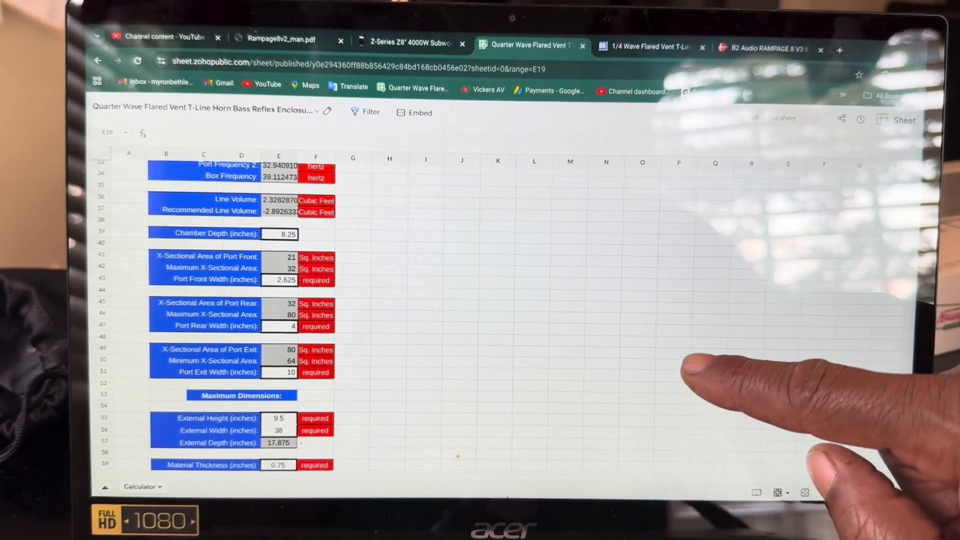
pyautogui.scroll(3)
pyautogui.write('40')
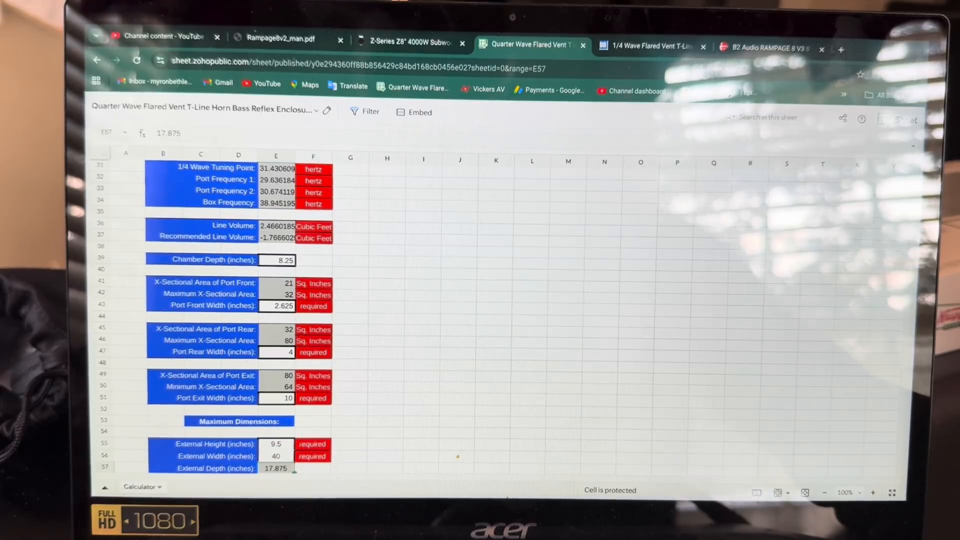
pyautogui.scroll(3)
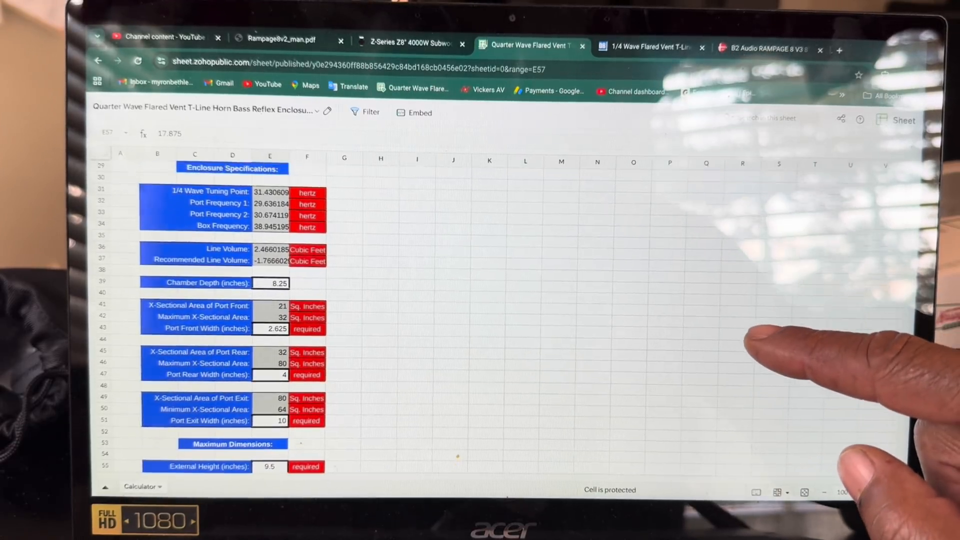
pyautogui.scroll(3)
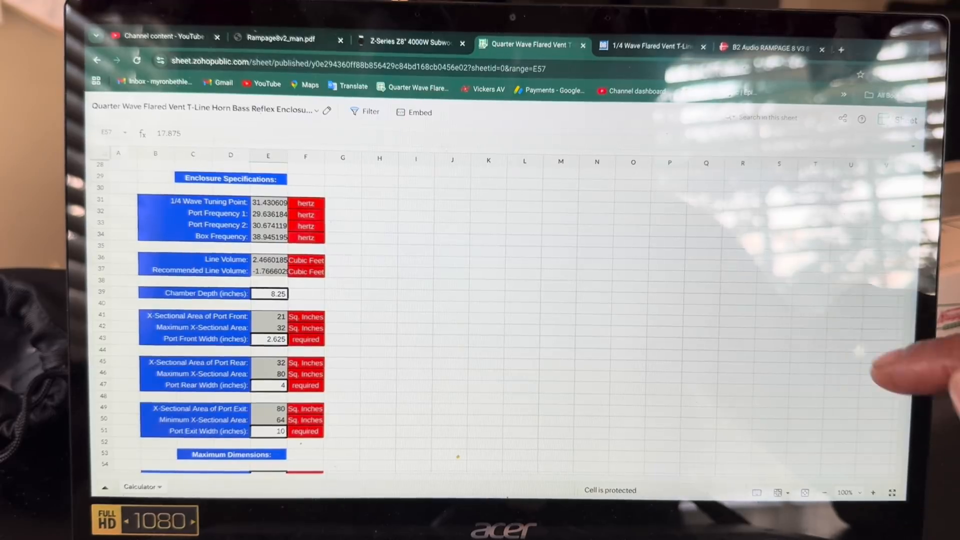
pyautogui.scroll(-3)
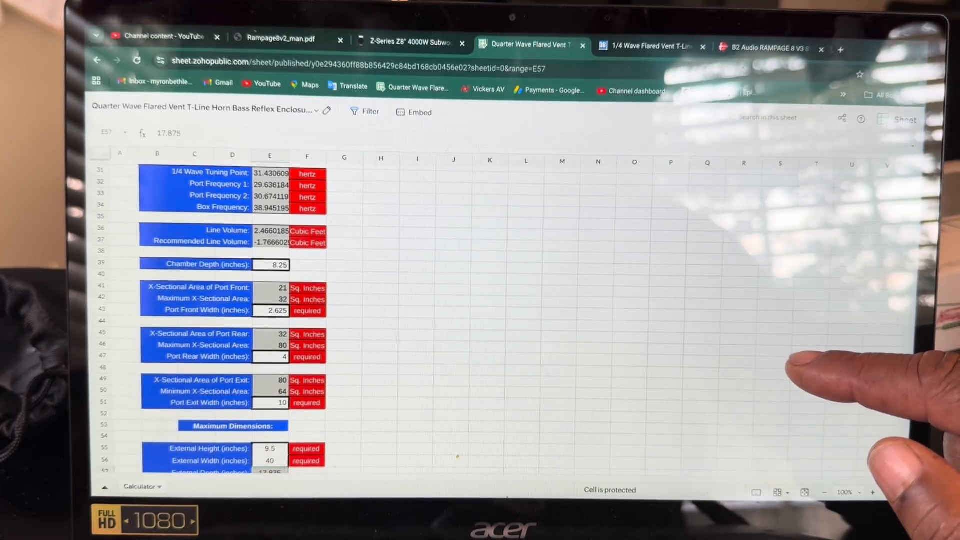
pyautogui.scroll(3)
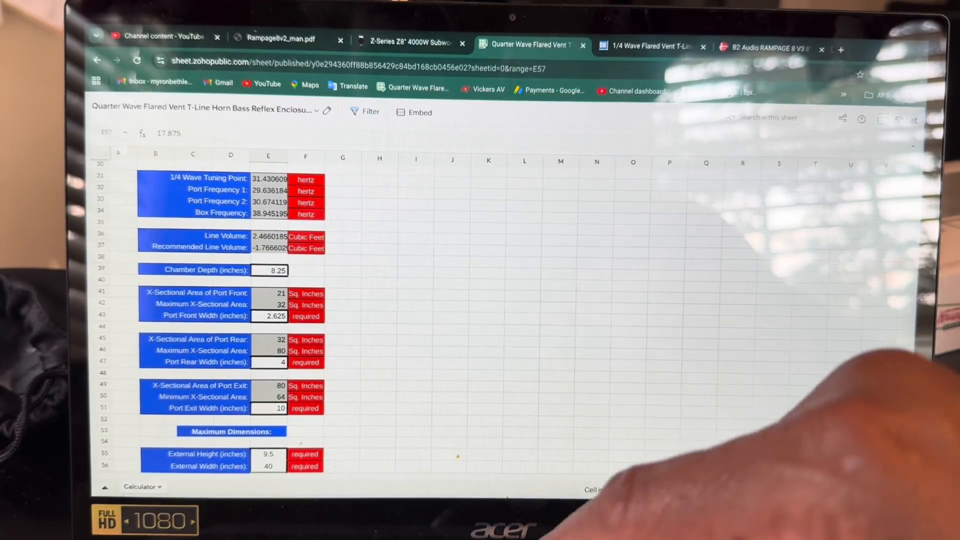
# Step: Enter external width 42 in E56, then 44, to compare the recalculated tuning points
pyautogui.click(268, 466)
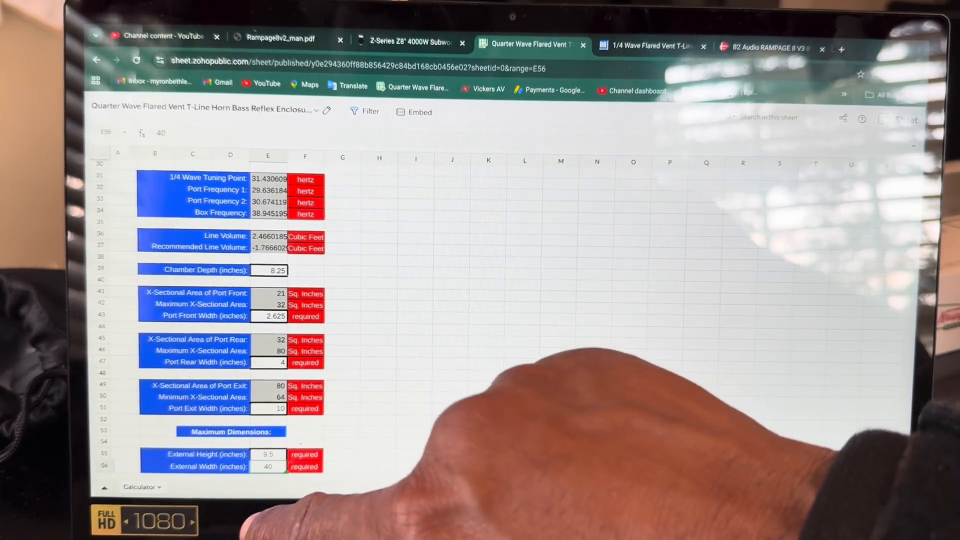
pyautogui.write('42')
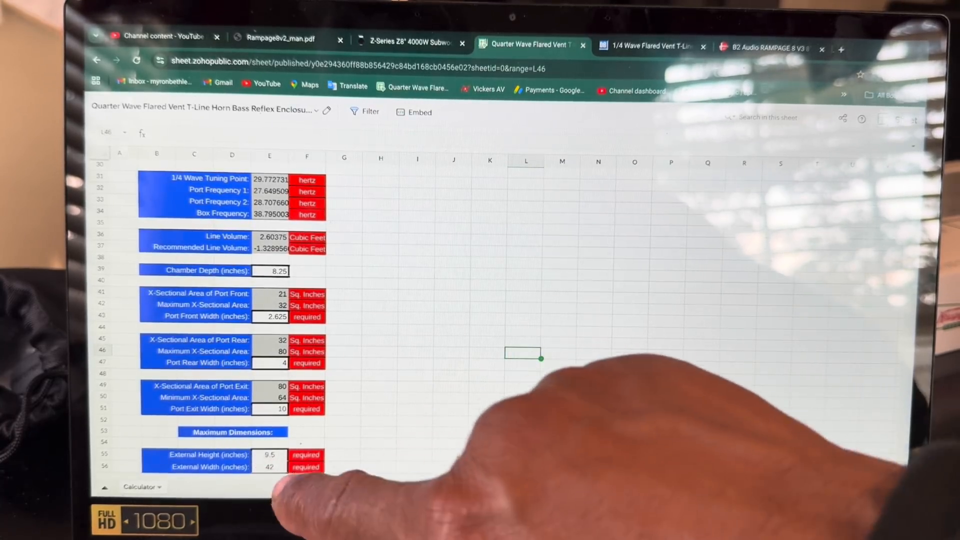
pyautogui.click(269, 465)
pyautogui.write('44')
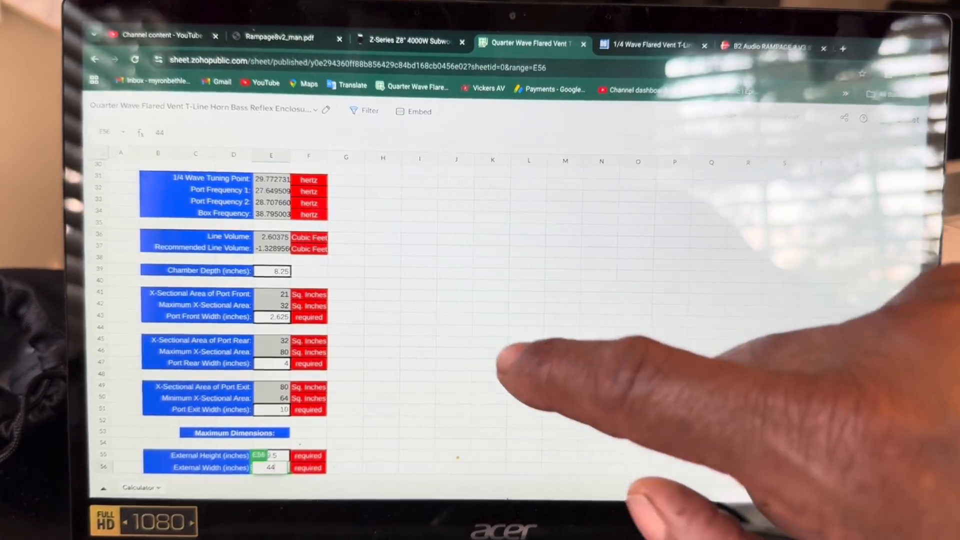
pyautogui.click(526, 331)
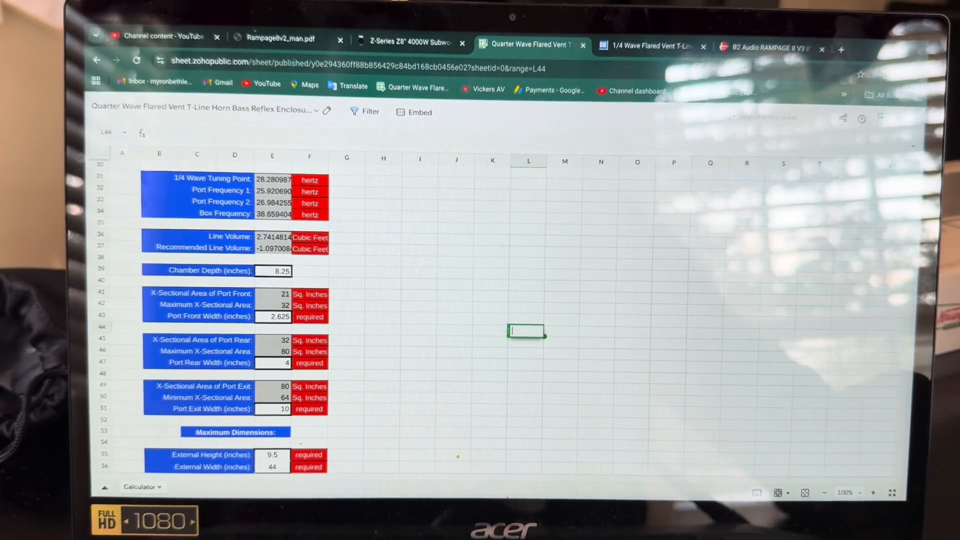
# Step: Return the external width to 42 inches, giving a 29.77 Hz tuning point and 2.604 cu ft volume
pyautogui.click(272, 466)
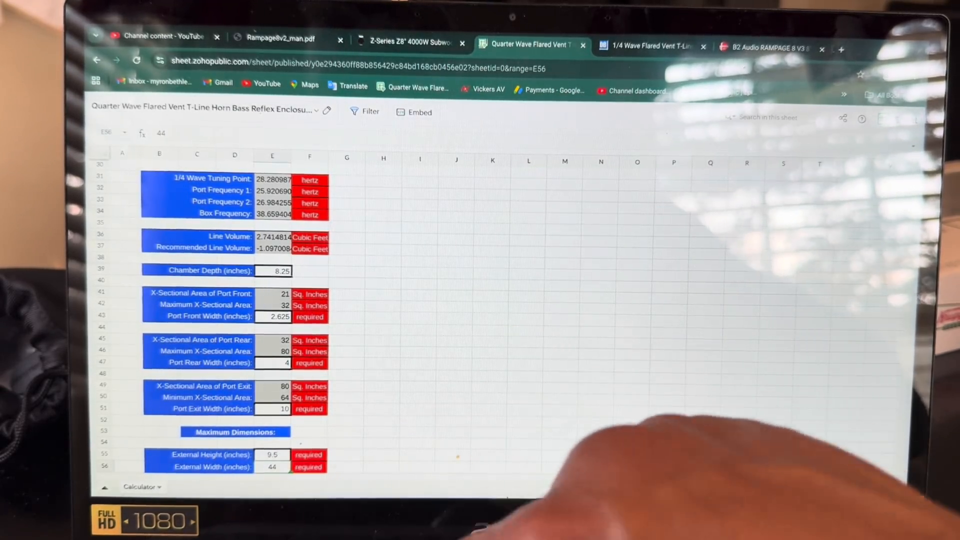
pyautogui.click(272, 466)
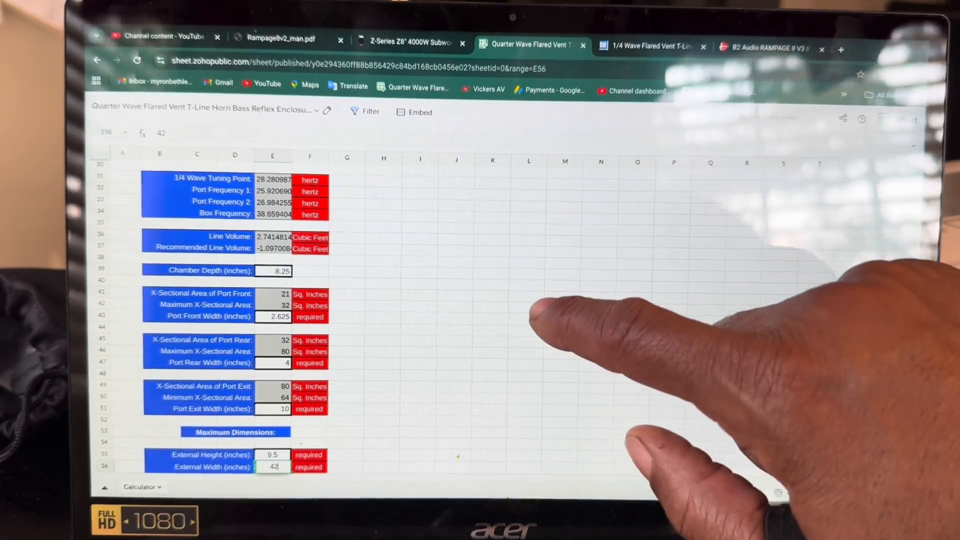
pyautogui.click(560, 319)
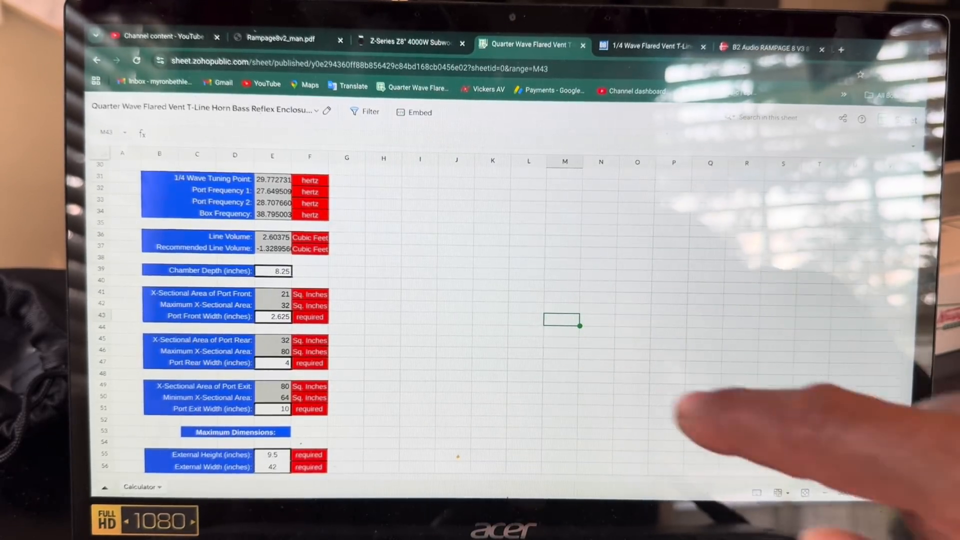
pyautogui.click(491, 331)
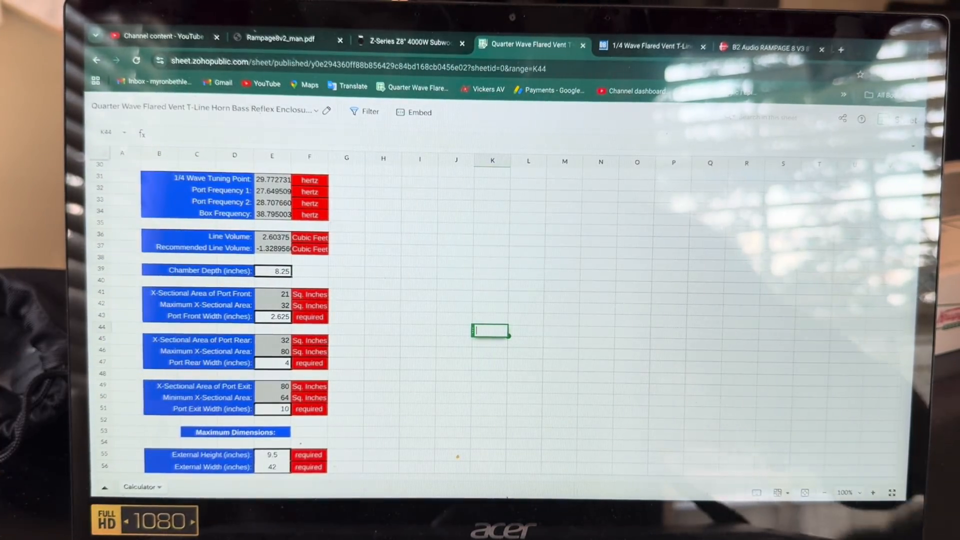
# Step: Set external width to 38 then 36 inches, raising the tuning point to 35.37 Hz with 2.19 cu ft
pyautogui.click(270, 467)
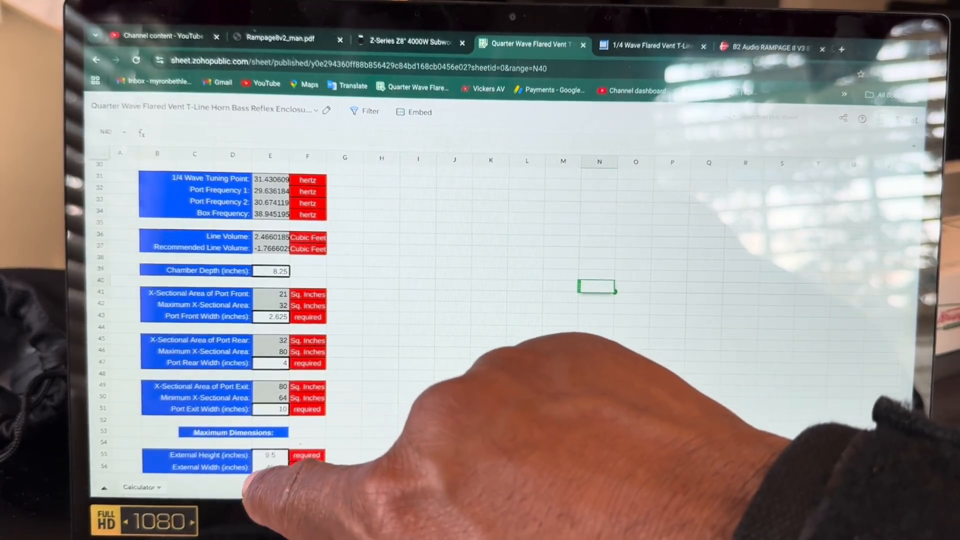
pyautogui.click(270, 466)
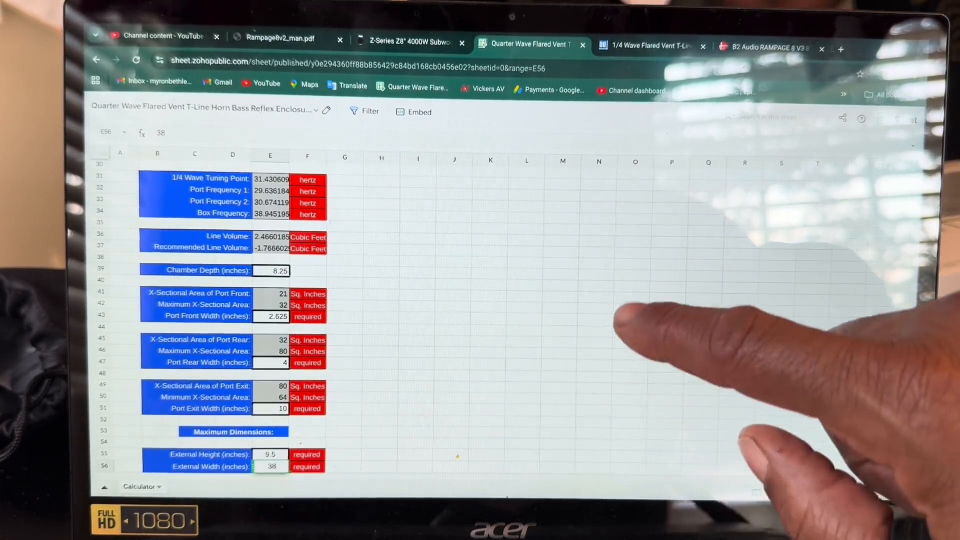
pyautogui.click(668, 298)
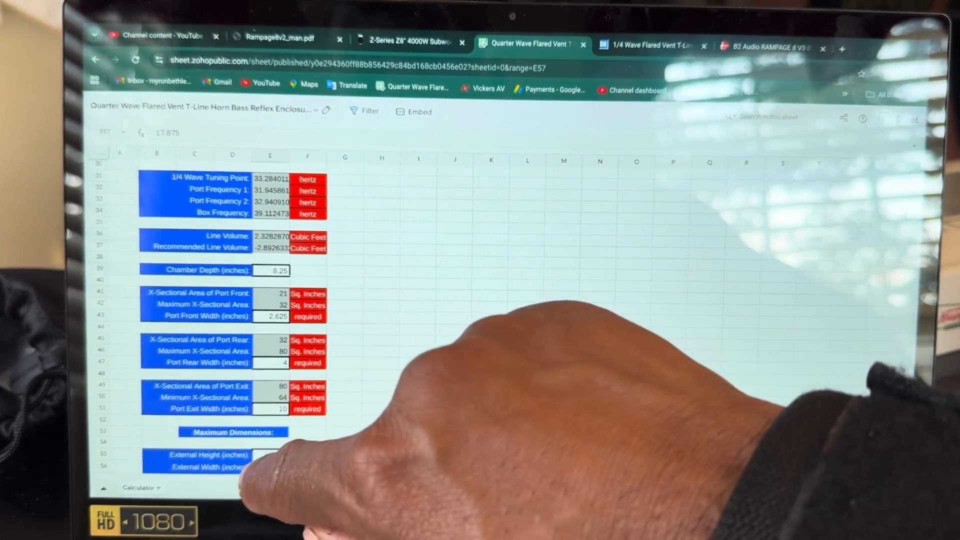
pyautogui.scroll(-3)
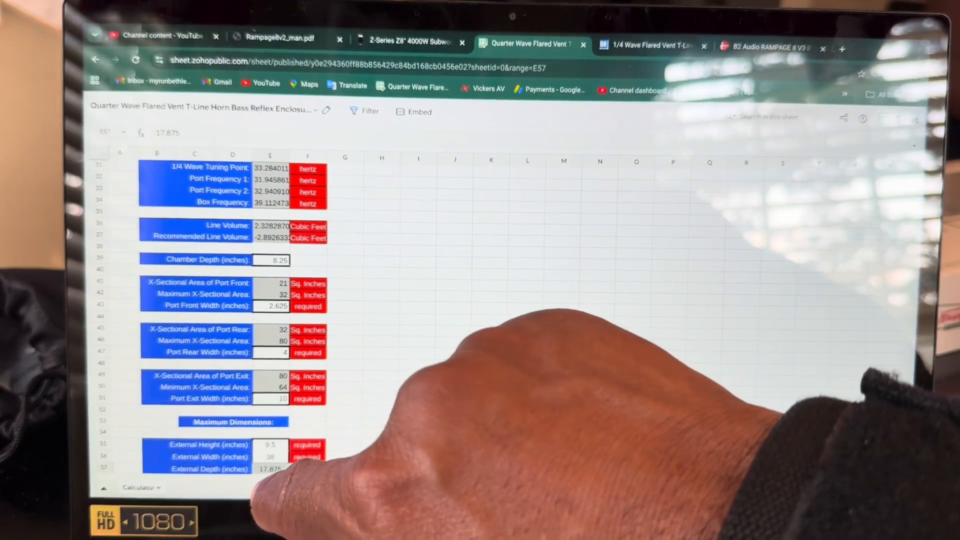
pyautogui.click(270, 457)
pyautogui.write('38')
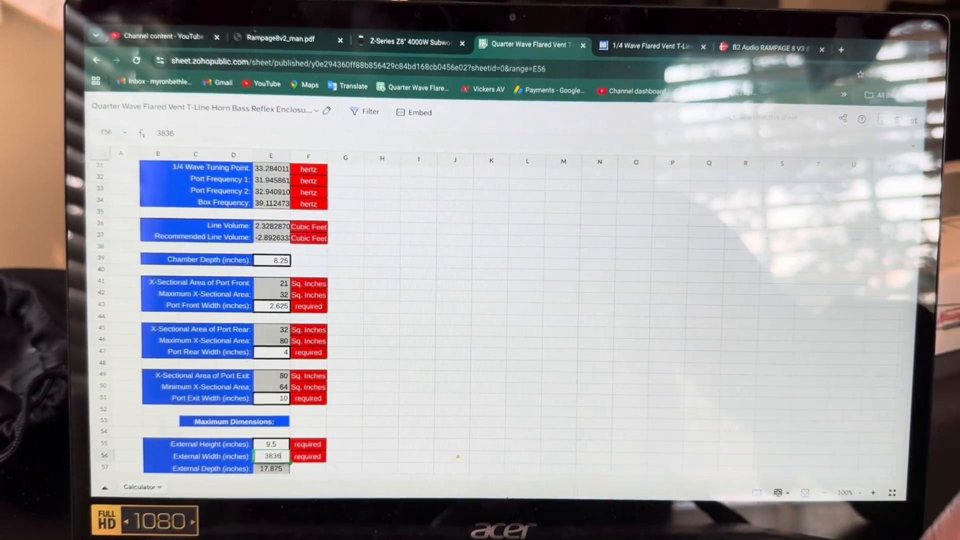
pyautogui.write('36')
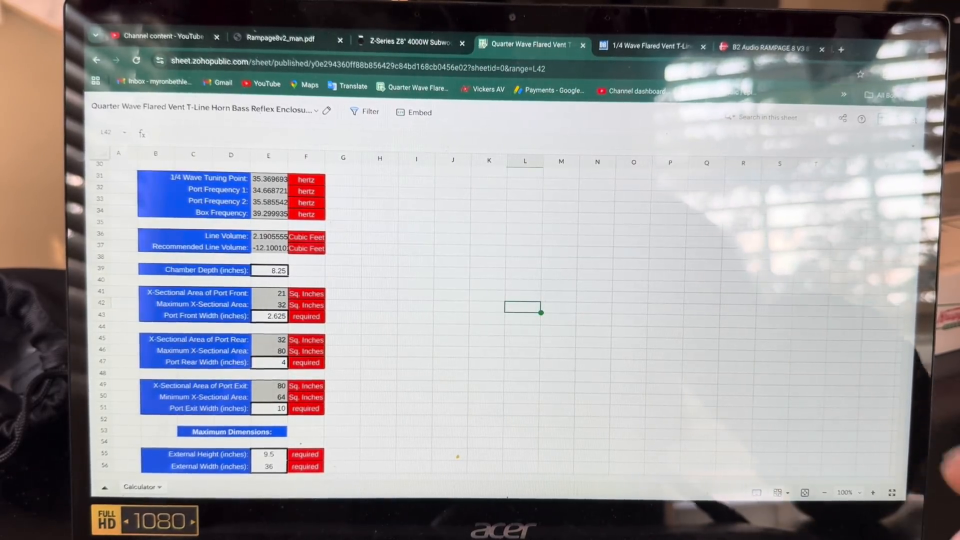
# Step: Review the Driver Specifications, then set external width back to 42 inches for a 29.77 Hz tuning
pyautogui.scroll(3)
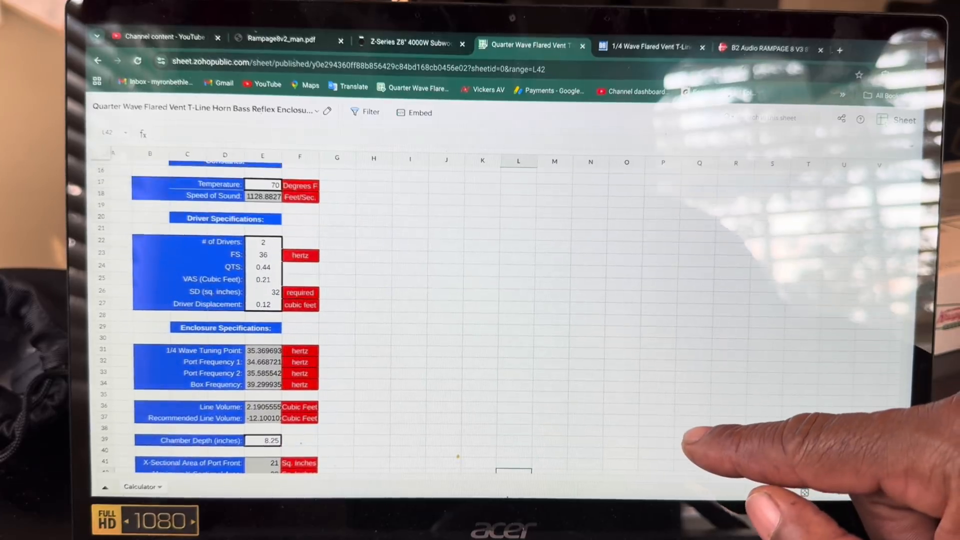
pyautogui.scroll(3)
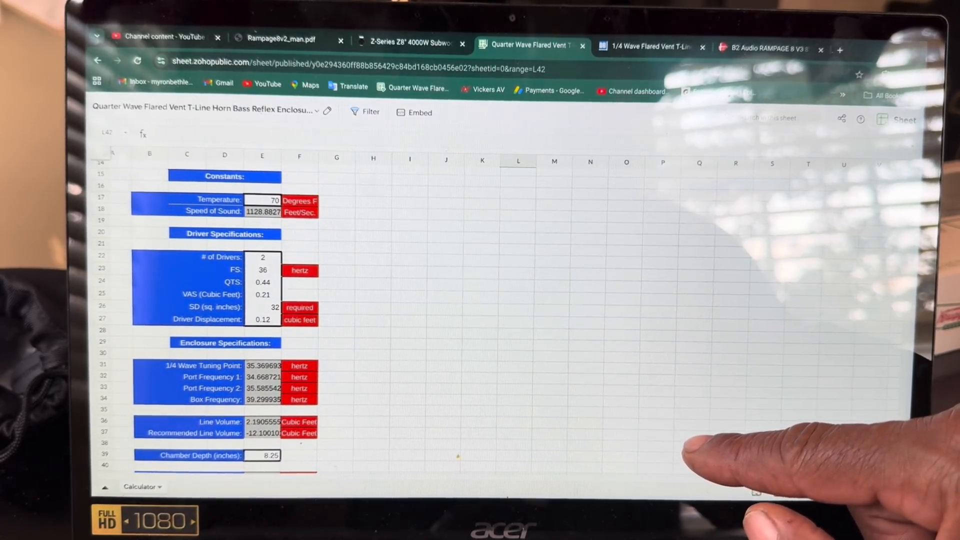
pyautogui.scroll(-3)
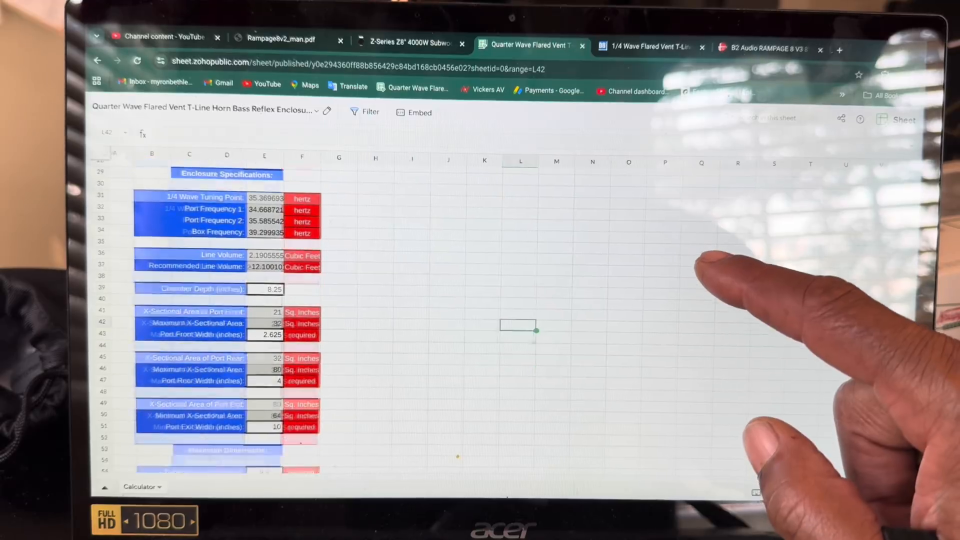
pyautogui.scroll(-3)
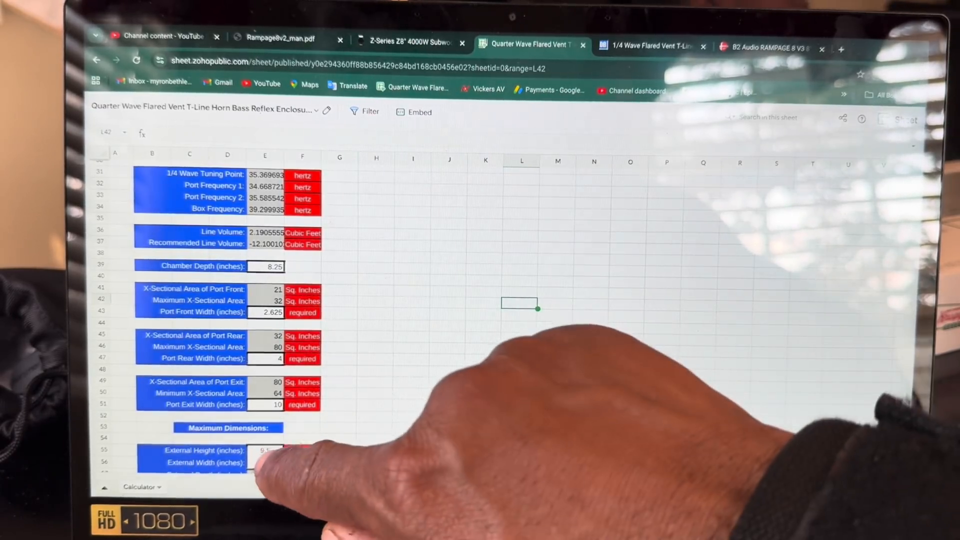
pyautogui.click(265, 462)
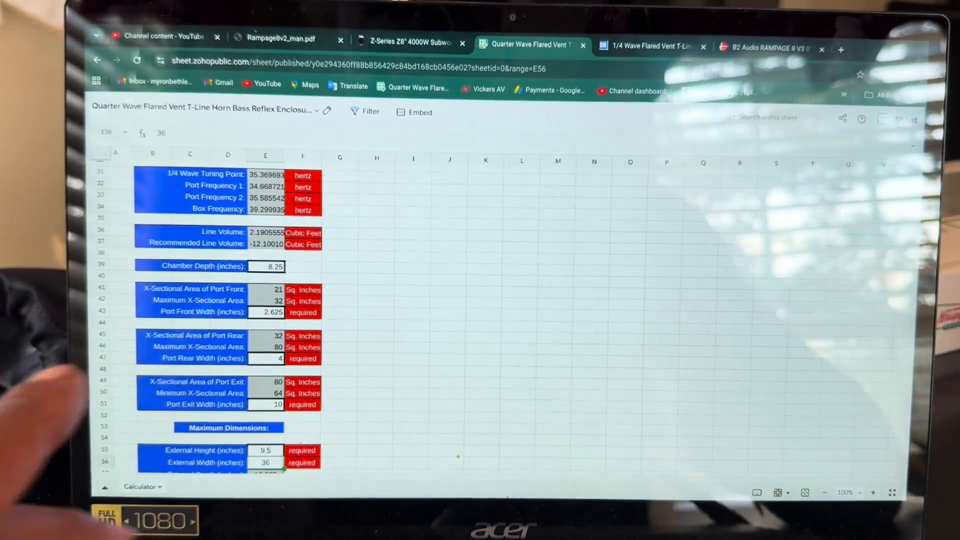
pyautogui.write('42')
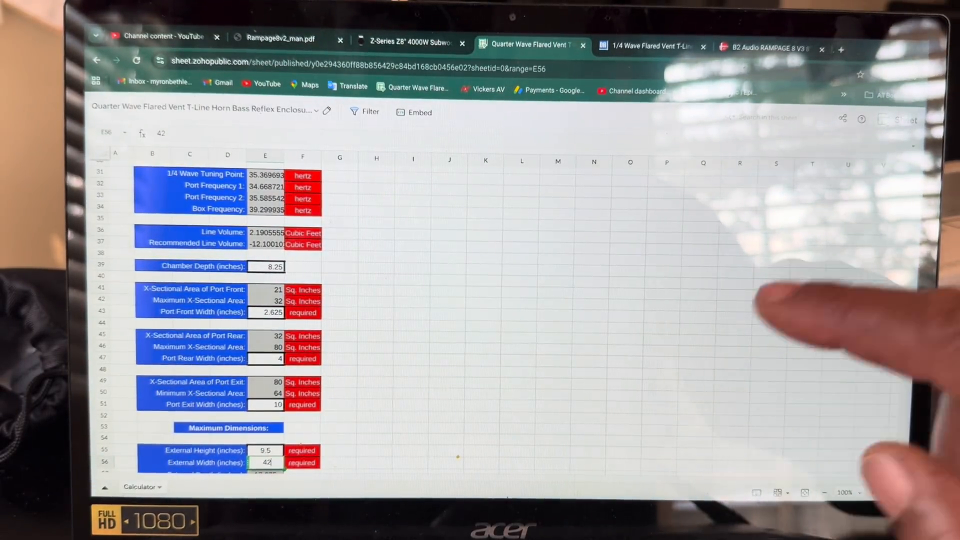
pyautogui.click(738, 374)
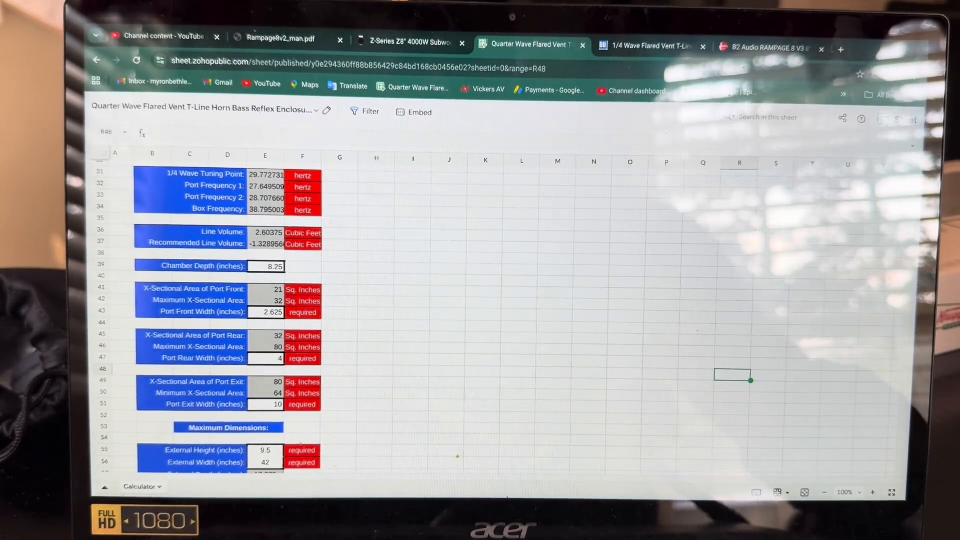